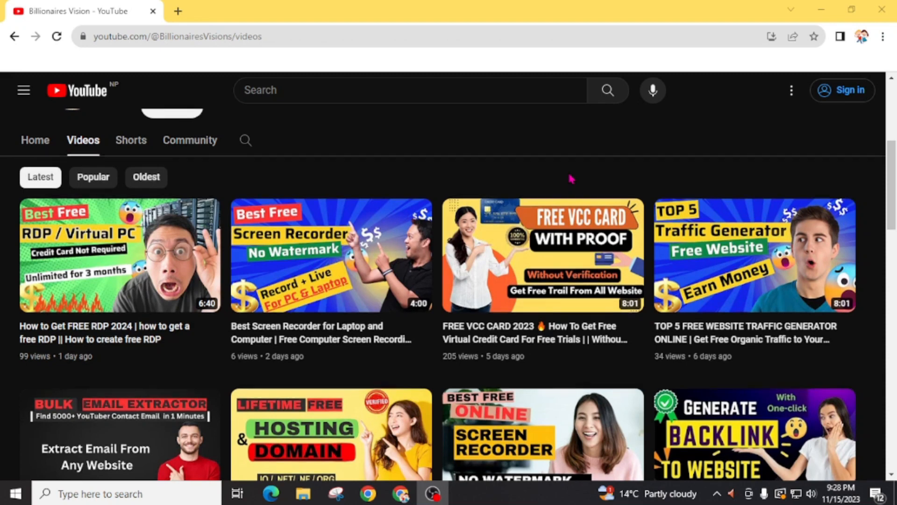
Scroll the Billionaires Vision channel page and open a new blank browser tab
scroll("down", 3)
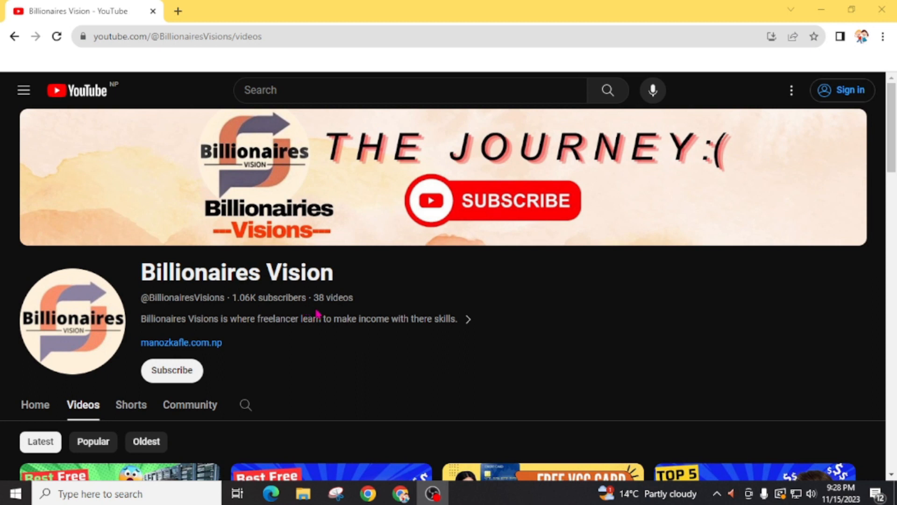
left_click(178, 11)
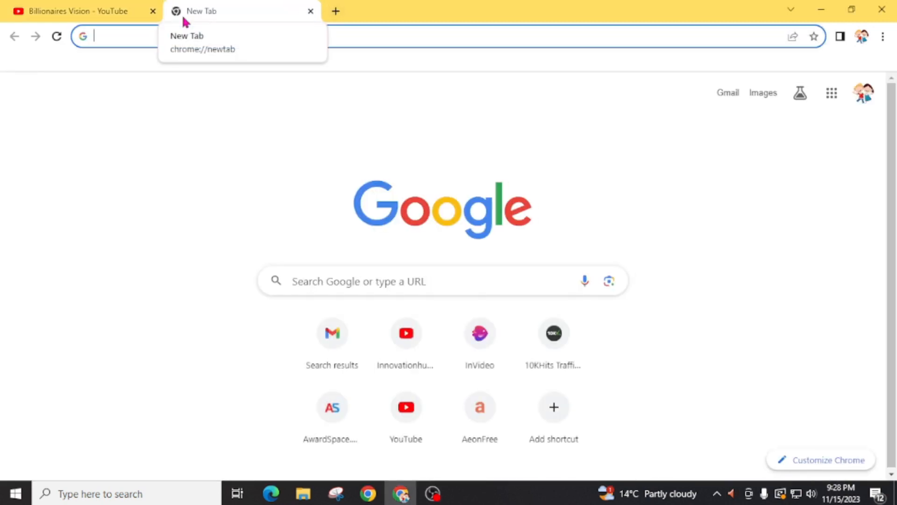
Search Google for 'seekahost'
type("seekahost")
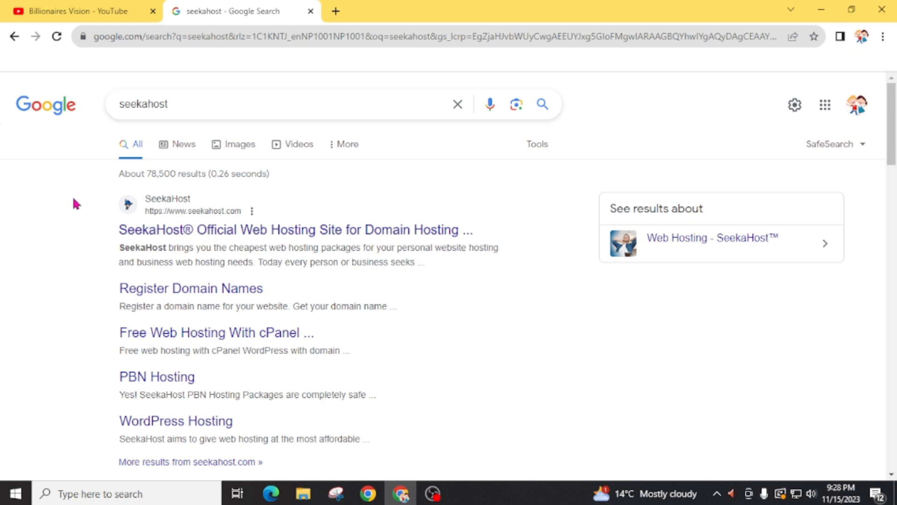
mouse_move(122, 236)
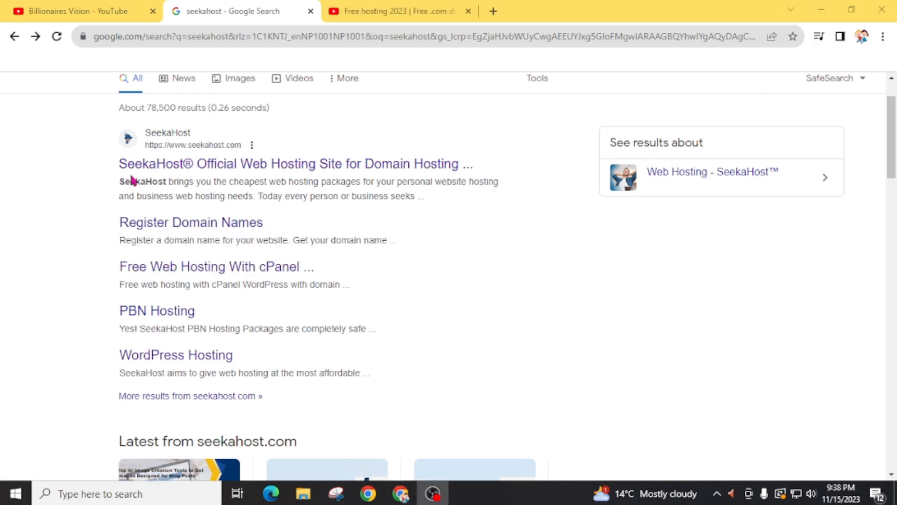
mouse_move(135, 166)
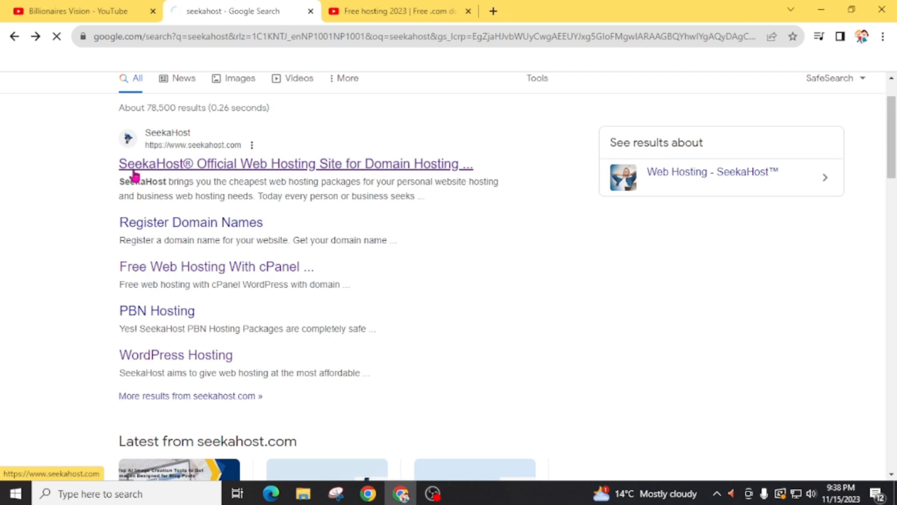
Open the official SeekaHost site and browse the homepage hosting plans and prices
left_click(295, 164)
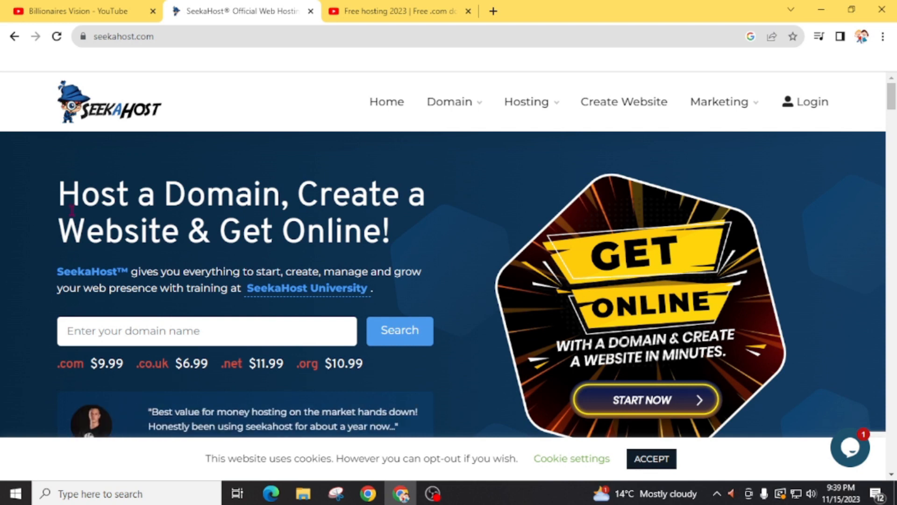
scroll("down", 3)
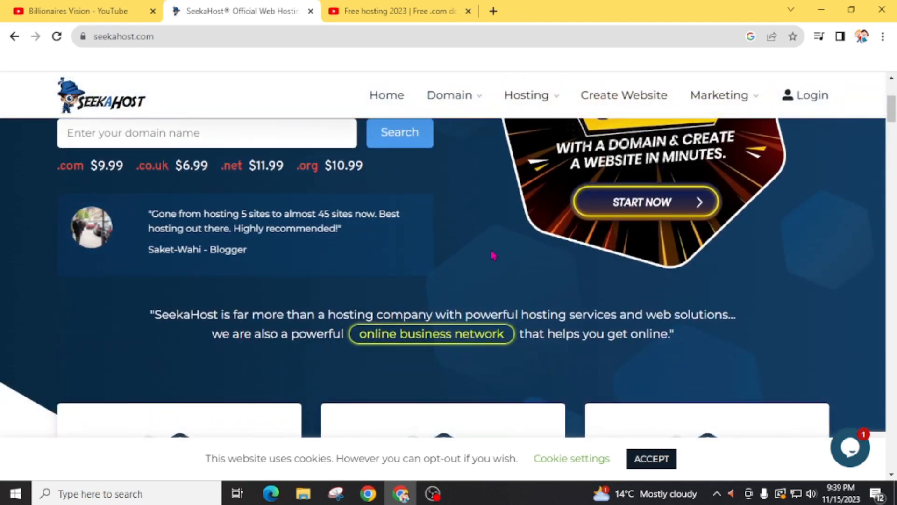
scroll("down", 3)
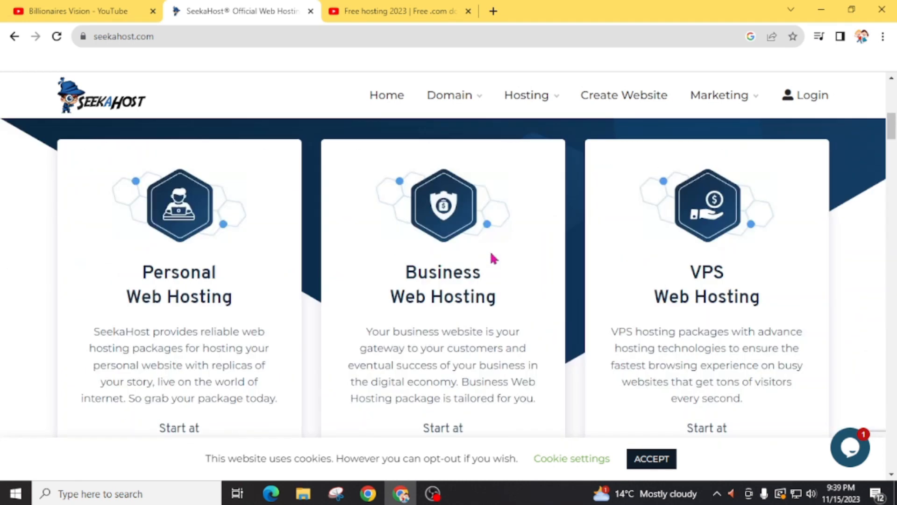
scroll("down", 3)
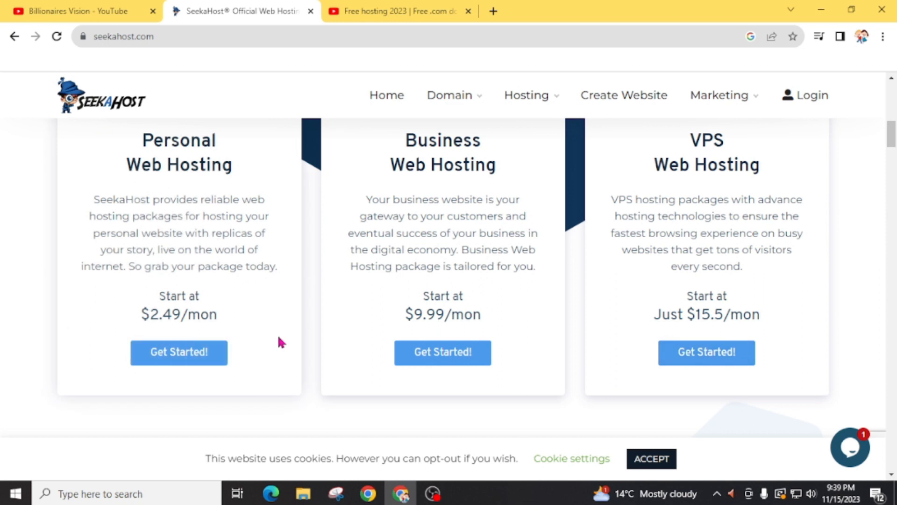
scroll("up", 3)
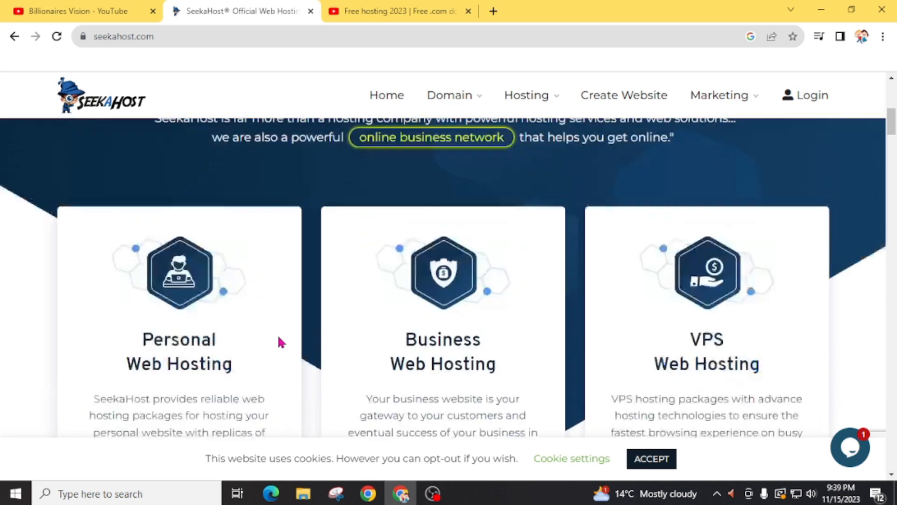
Choose WordPress Web Hosting from the Hosting menu
left_click(526, 95)
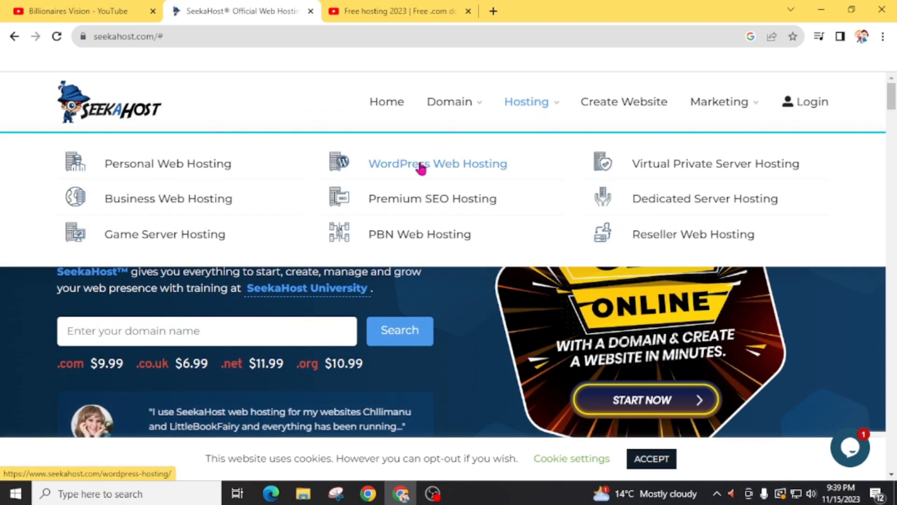
left_click(437, 164)
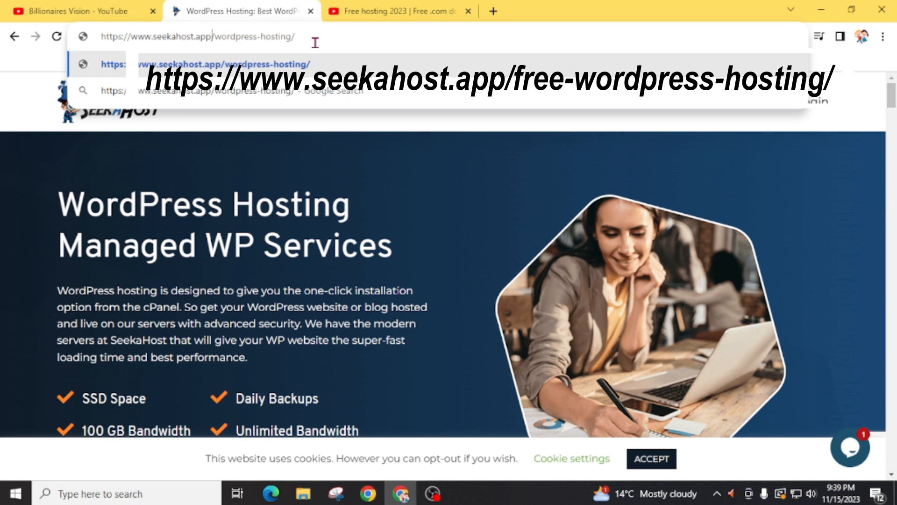
Enter seekahost.app/free-wordpress-hosting in the address bar
type("free-")
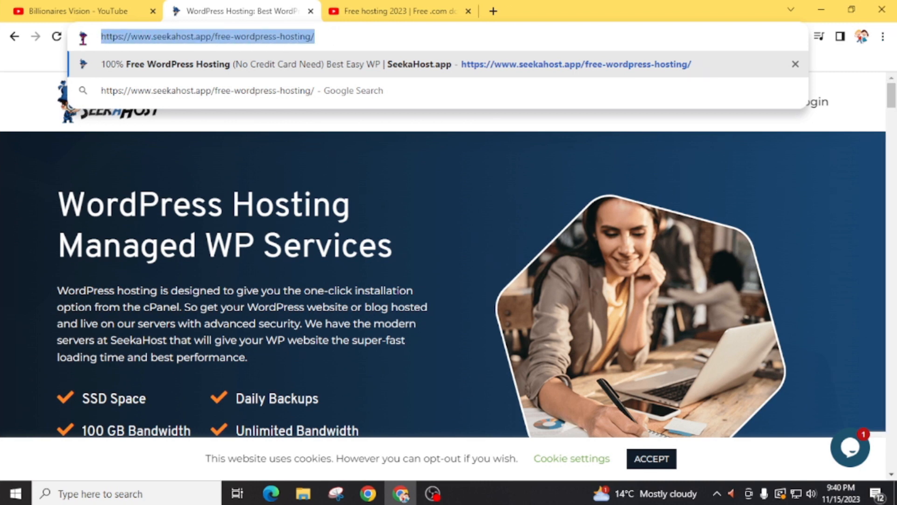
mouse_move(148, 54)
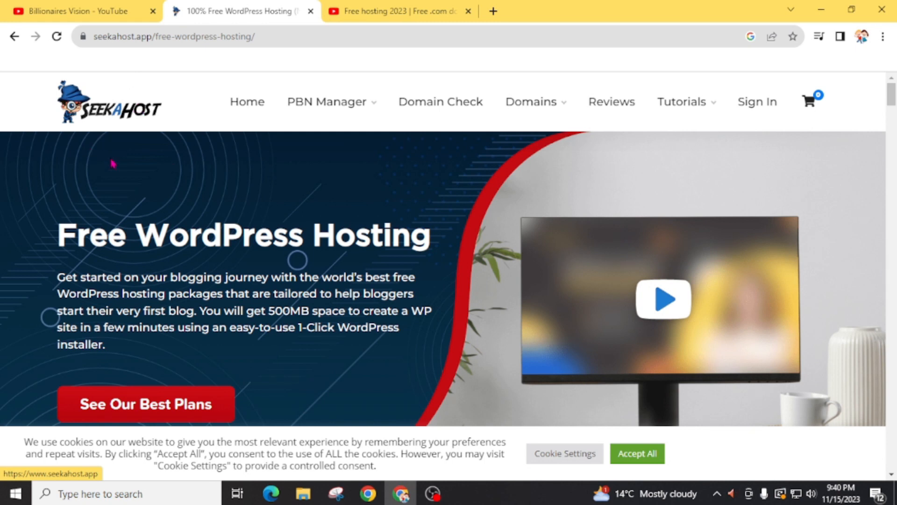
Scroll down the free WordPress hosting page and highlight the free plan heading
scroll("down", 3)
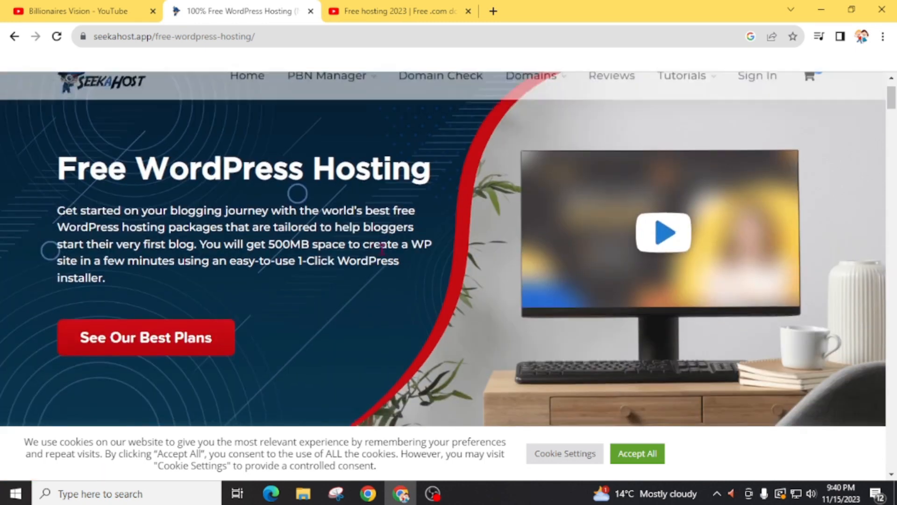
scroll("down", 3)
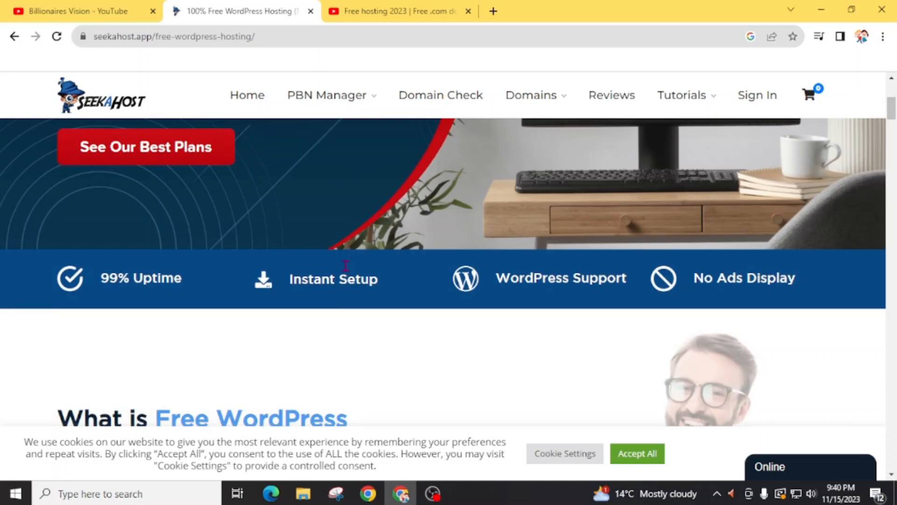
scroll("down", 3)
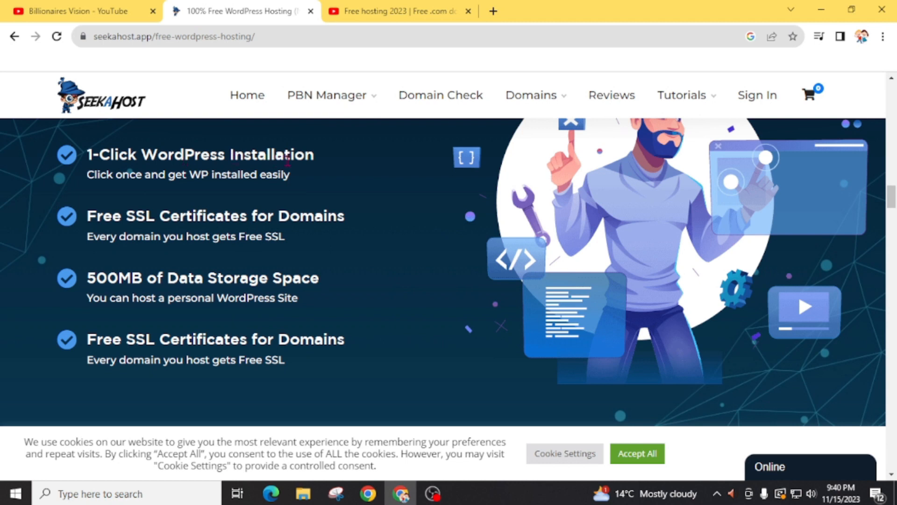
mouse_move(195, 235)
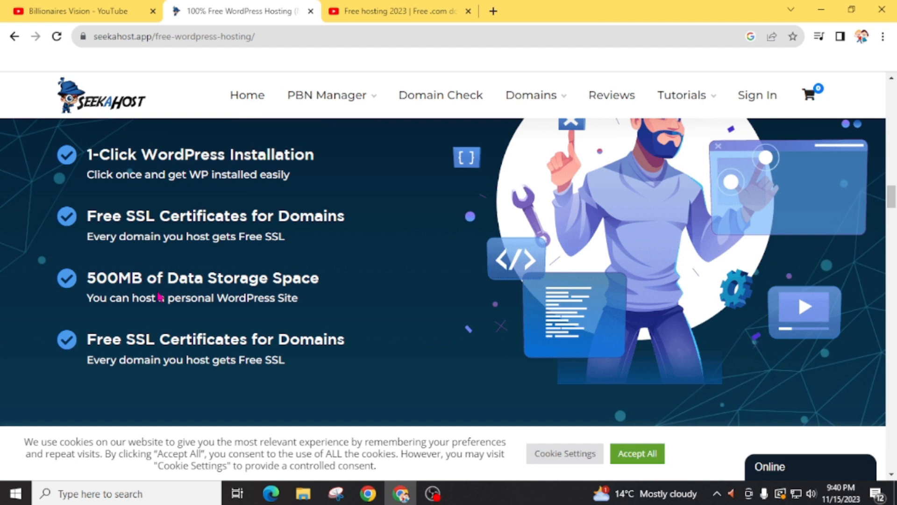
scroll("down", 3)
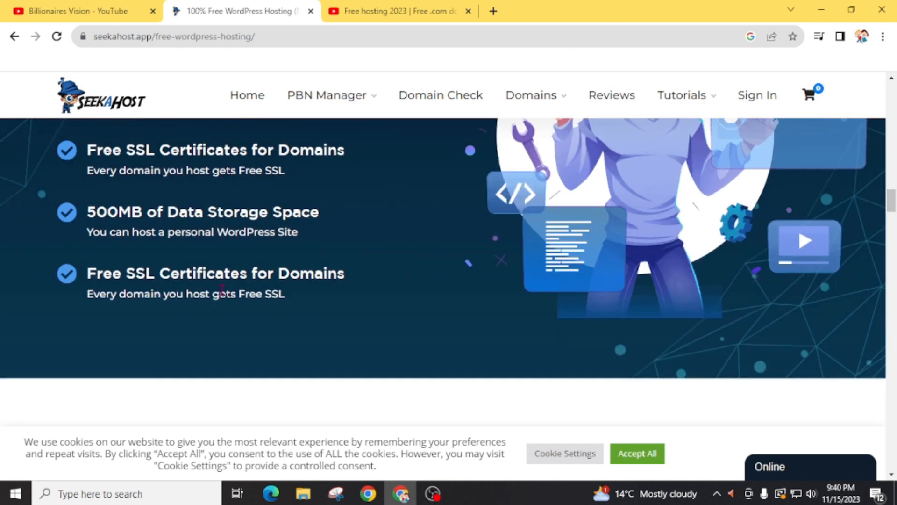
scroll("down", 3)
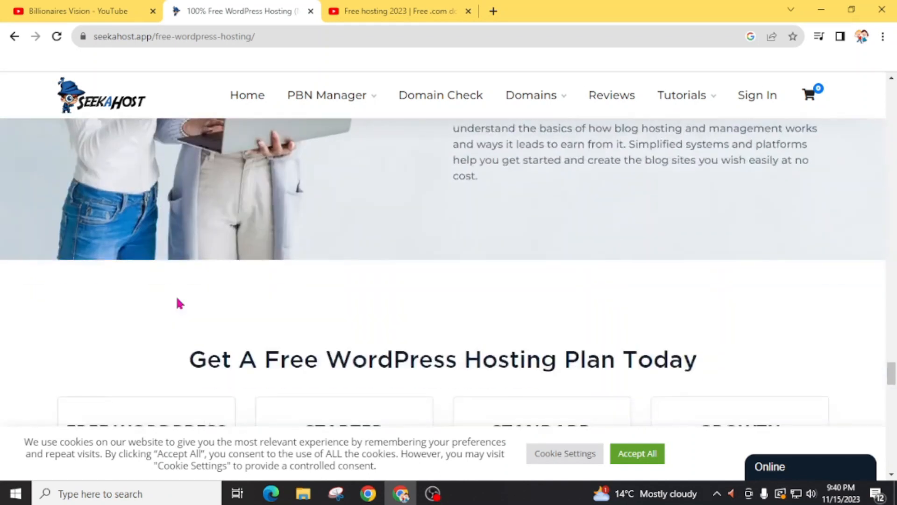
scroll("down", 3)
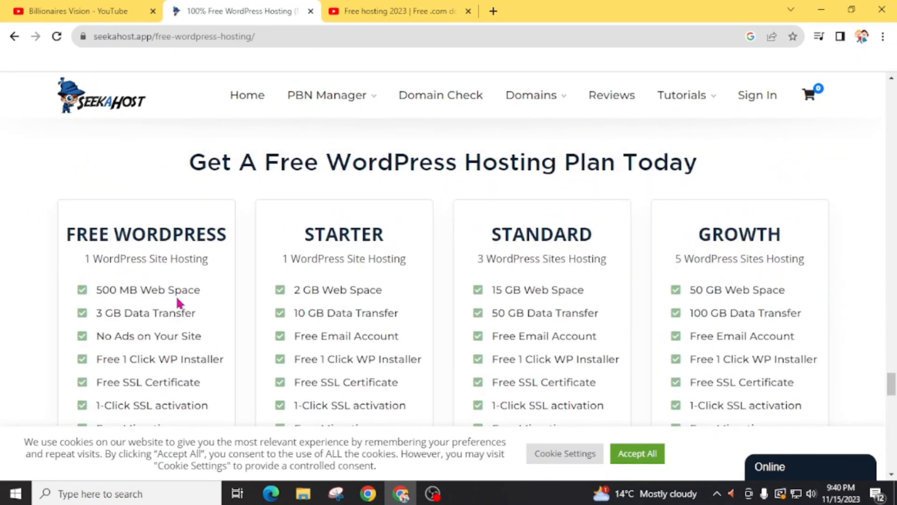
left_click_drag(189, 162, 578, 163)
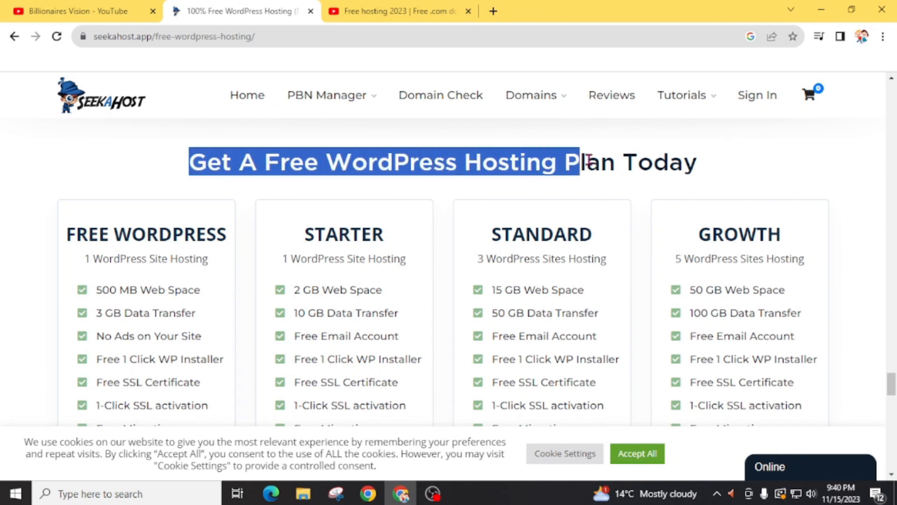
Scroll through the pricing table comparing the £0.00/month plan with paid plans
scroll("down", 3)
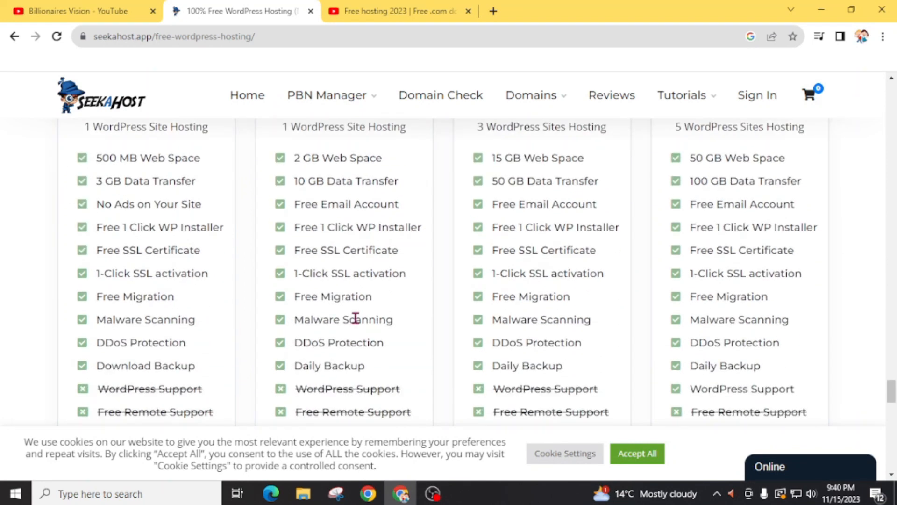
scroll("up", 3)
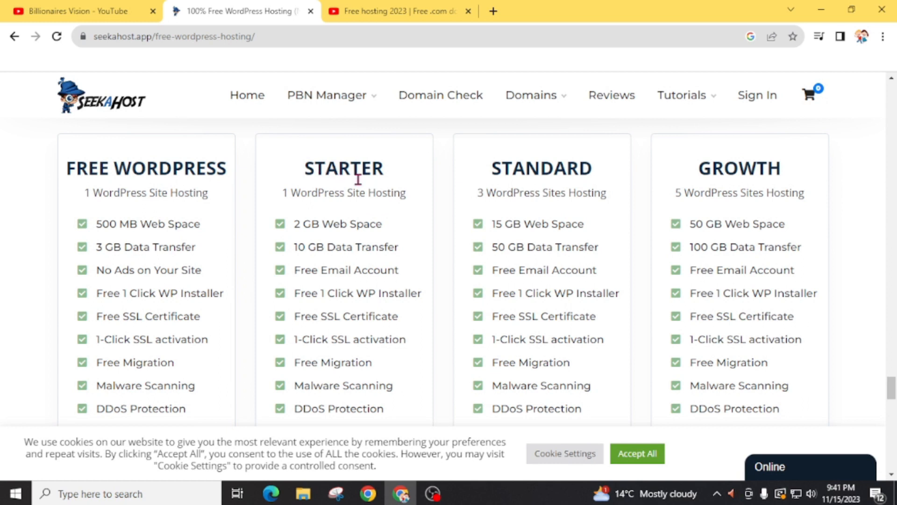
scroll("down", 3)
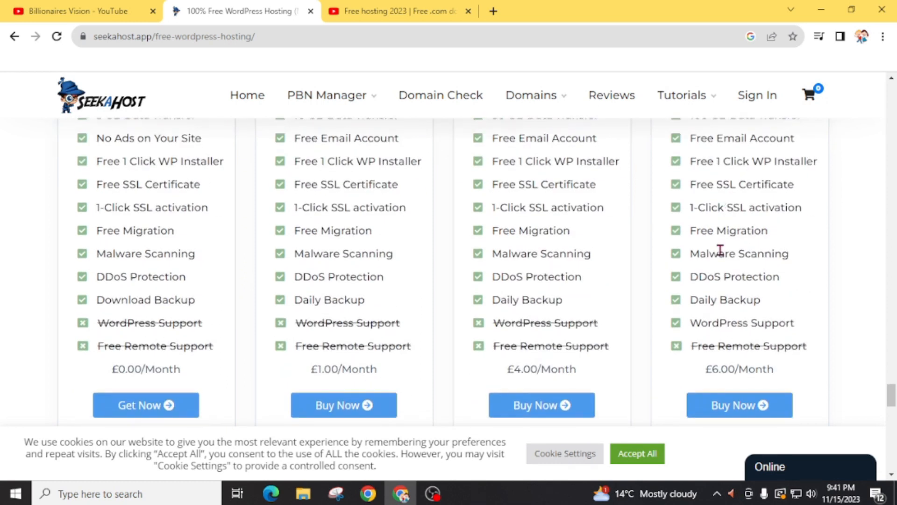
scroll("down", 3)
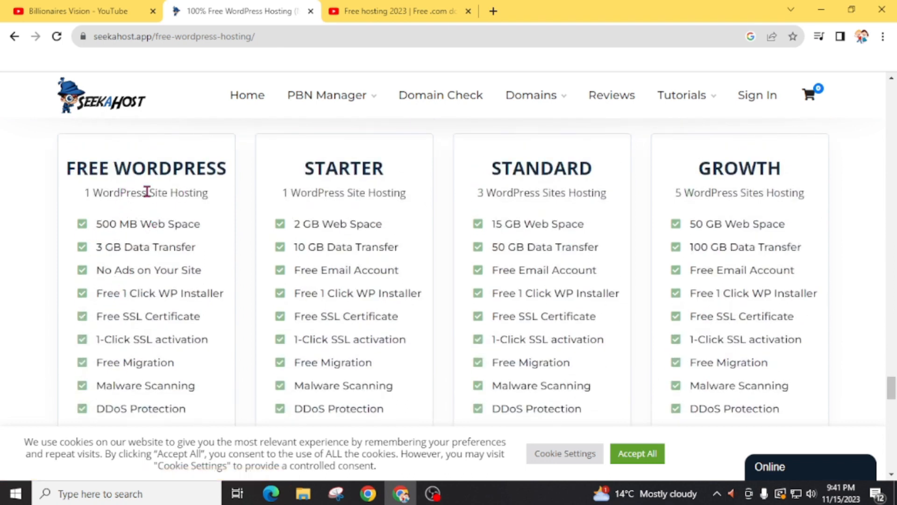
mouse_move(184, 193)
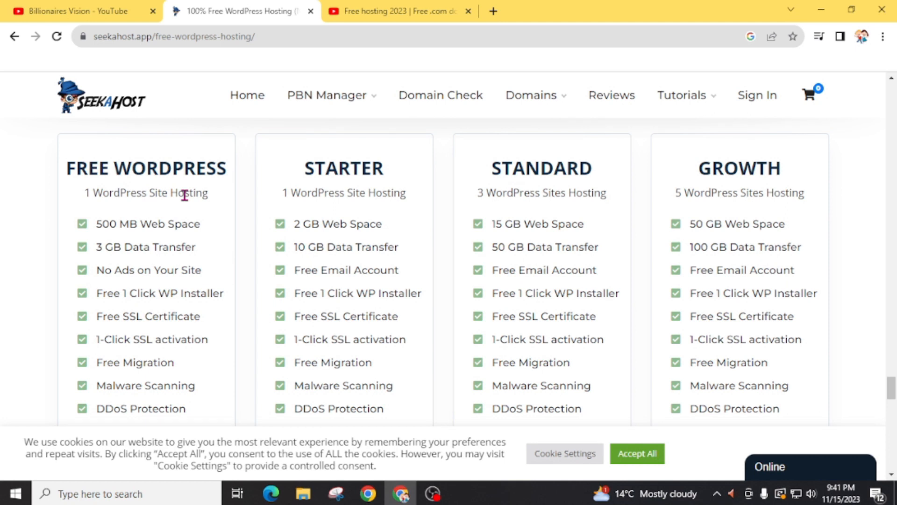
scroll("down", 3)
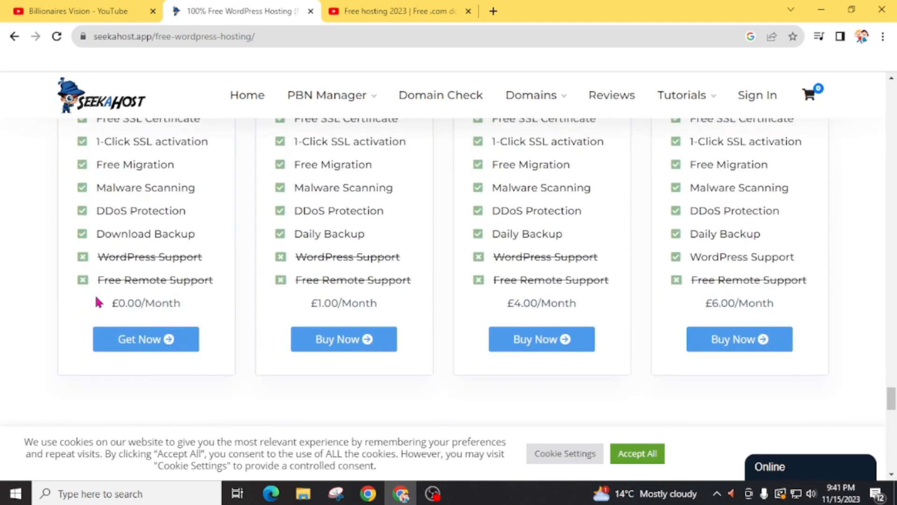
scroll("up", 3)
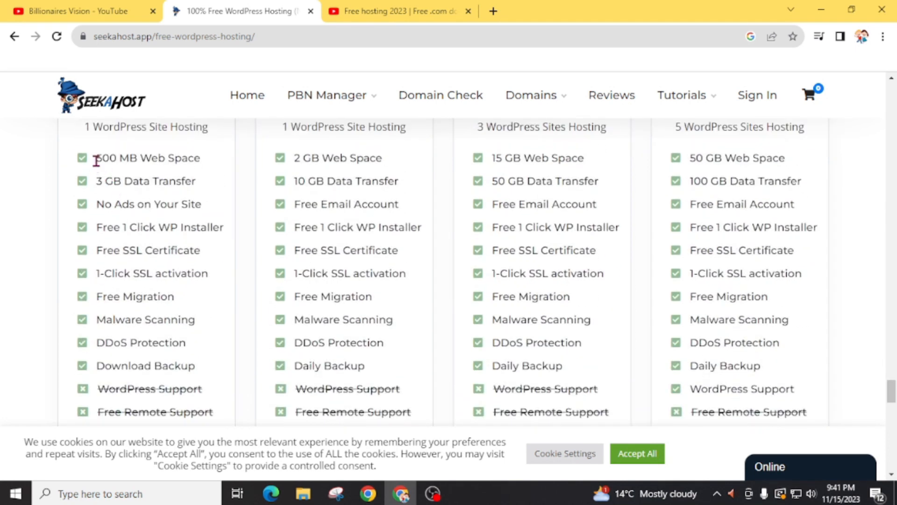
mouse_move(105, 181)
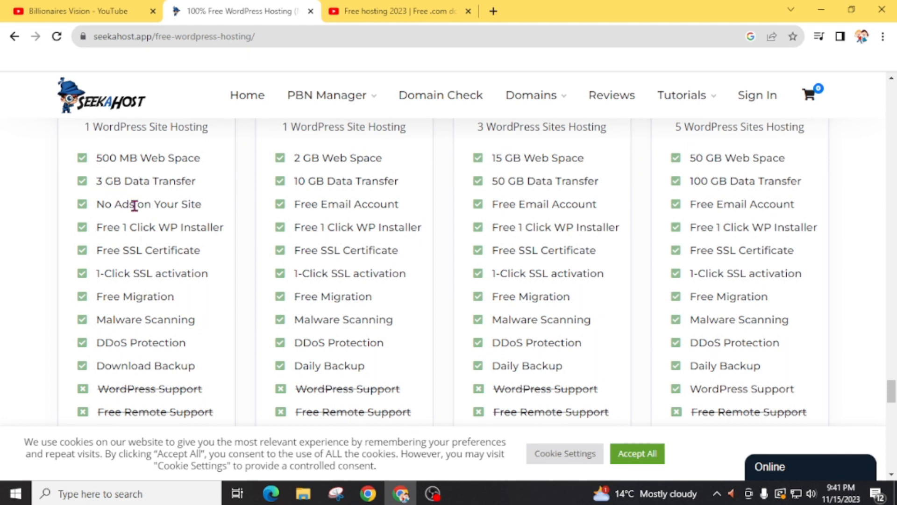
mouse_move(158, 232)
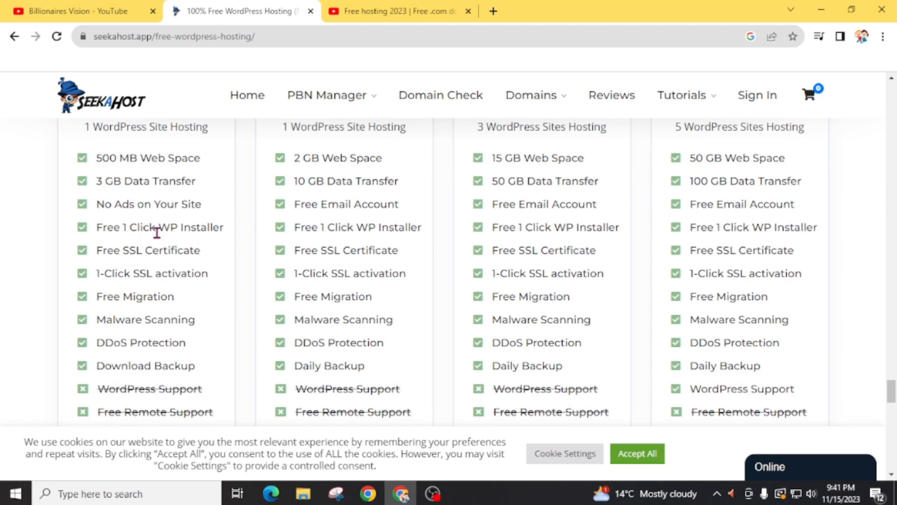
mouse_move(137, 250)
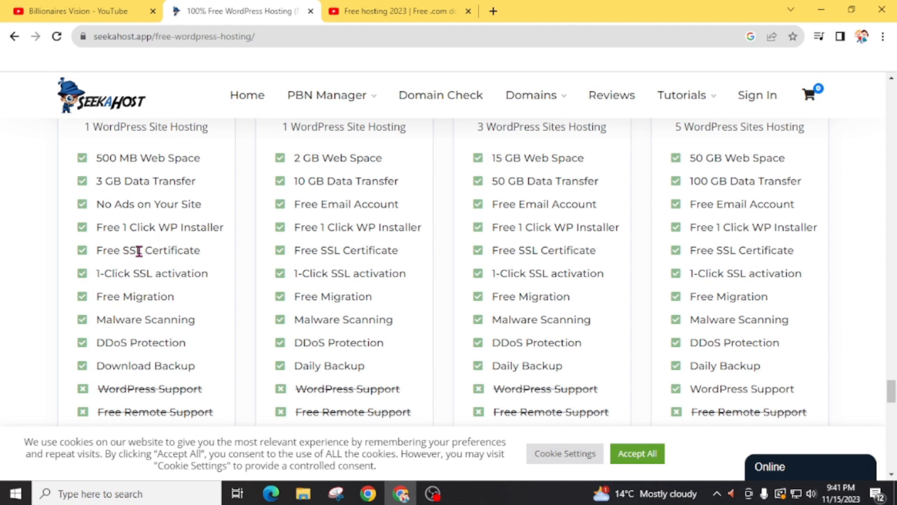
scroll("down", 3)
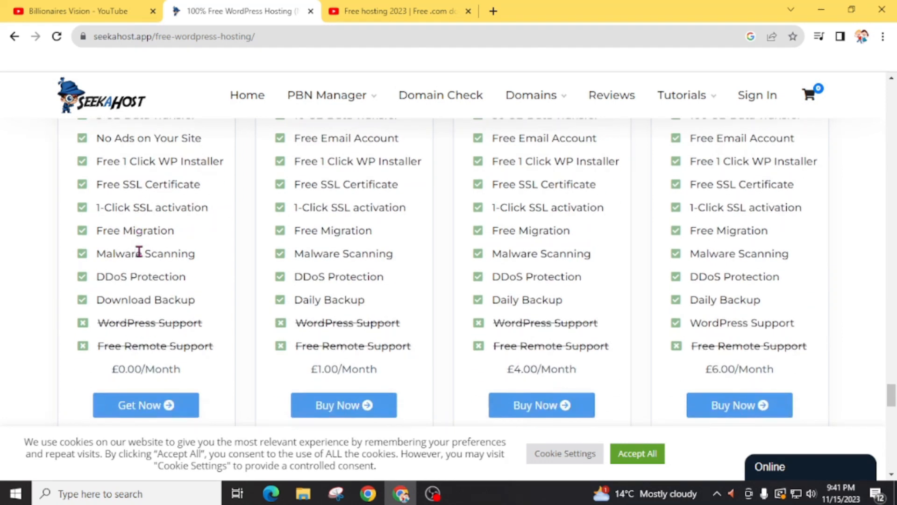
mouse_move(69, 367)
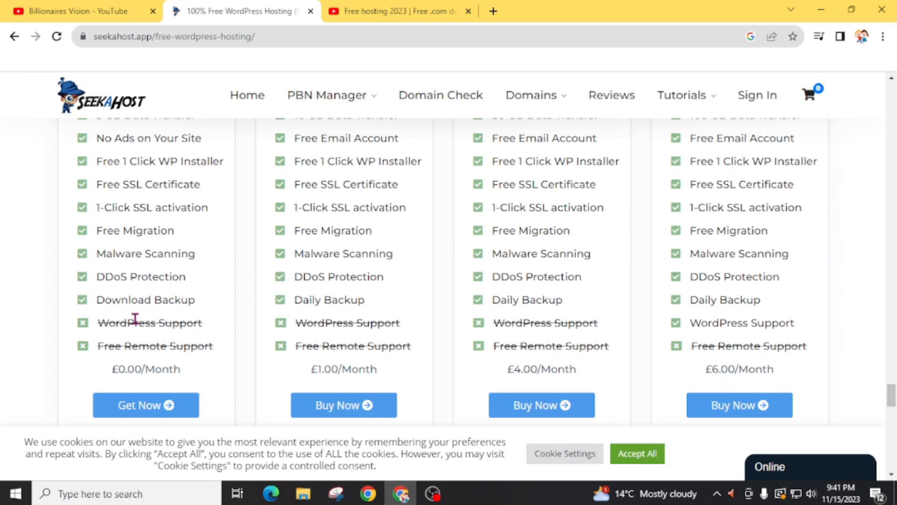
Choose Get Now on the £0.00/month plan and sign in with the first Google account
left_click(146, 405)
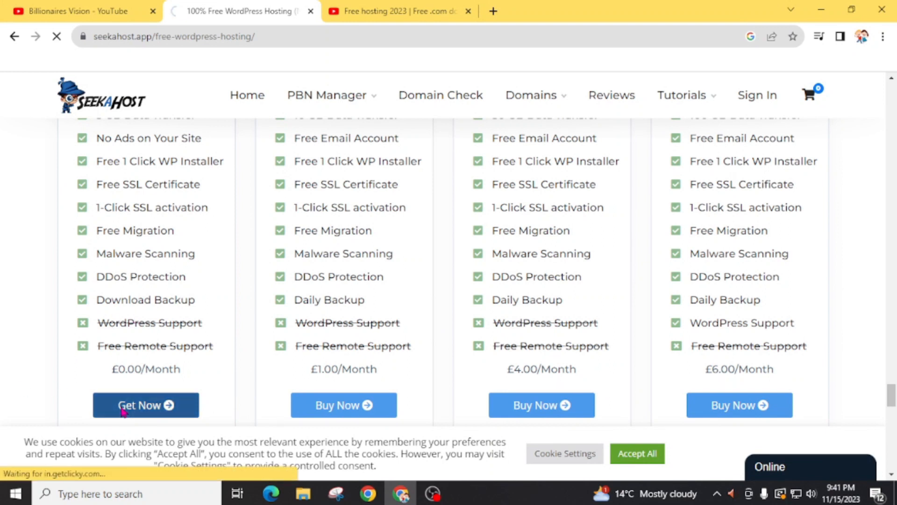
left_click(145, 405)
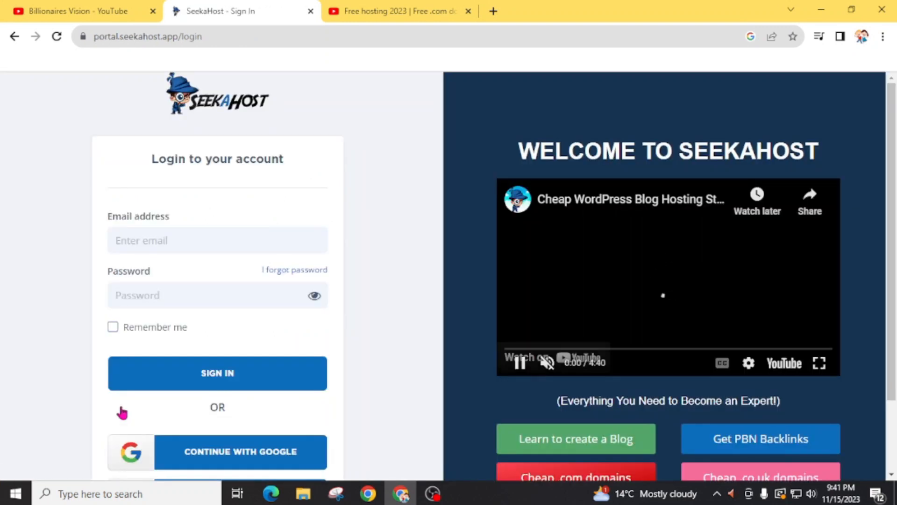
scroll("down", 3)
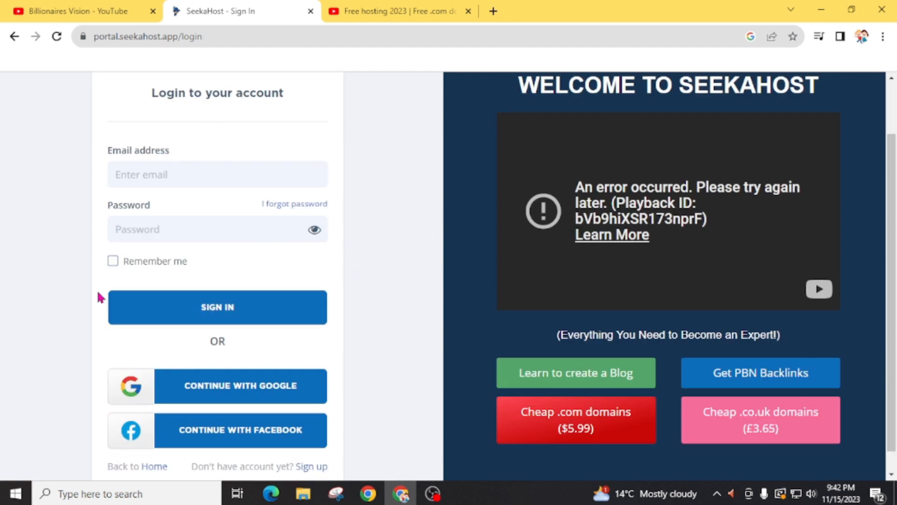
left_click(239, 385)
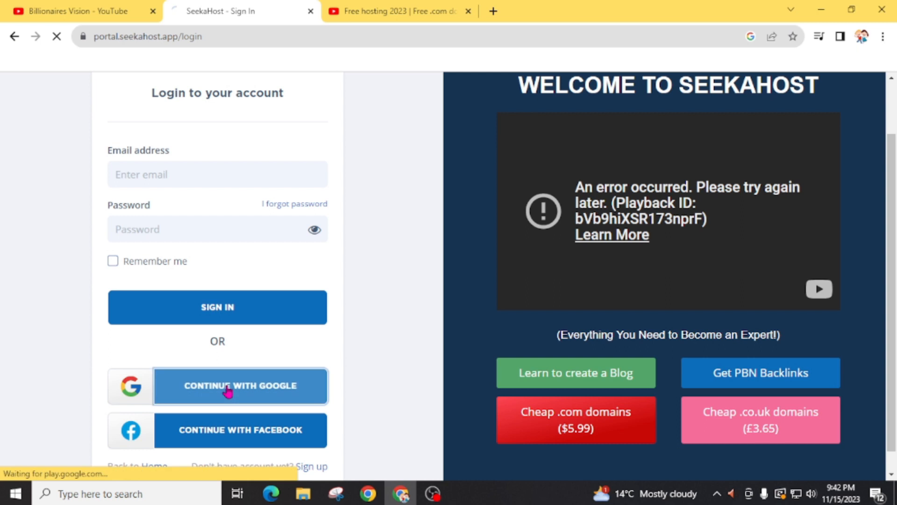
left_click(240, 385)
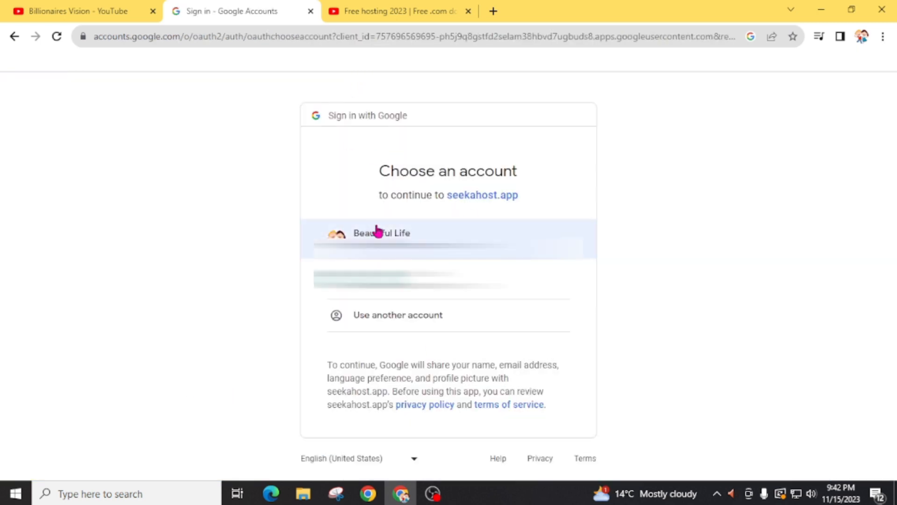
left_click(382, 233)
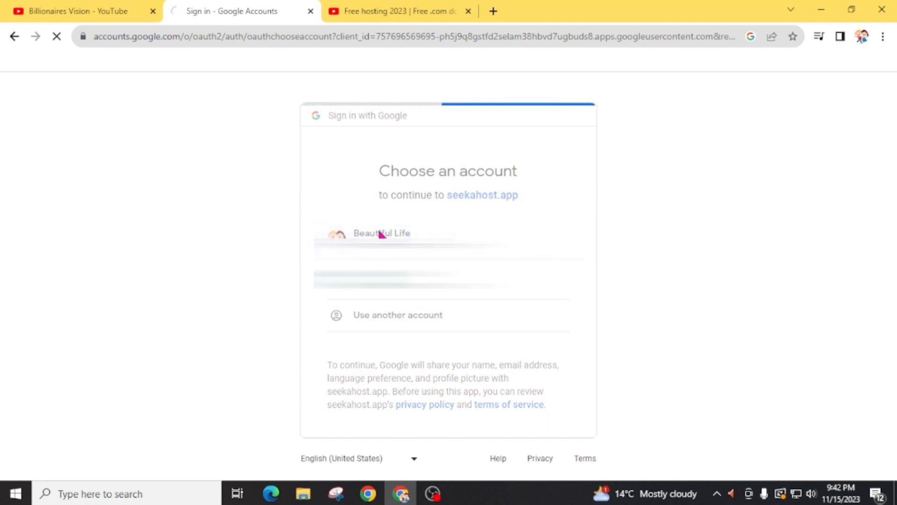
left_click(382, 233)
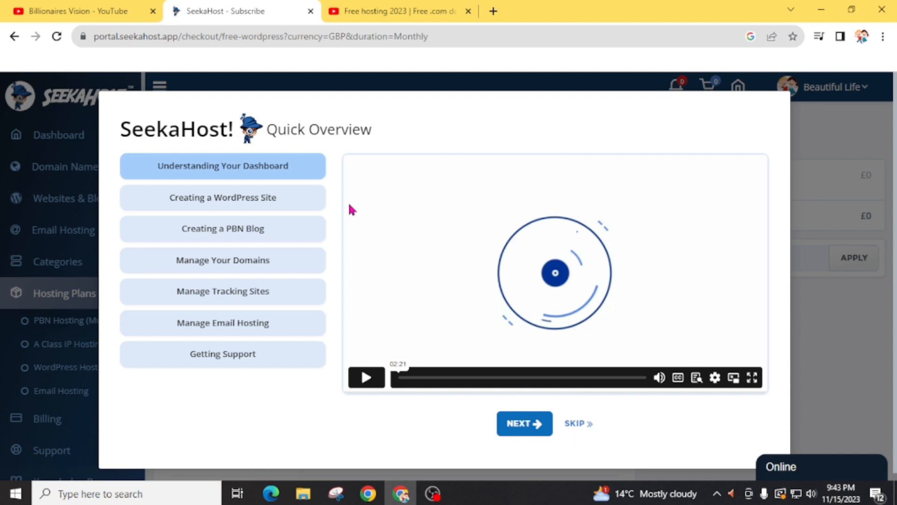
mouse_move(344, 235)
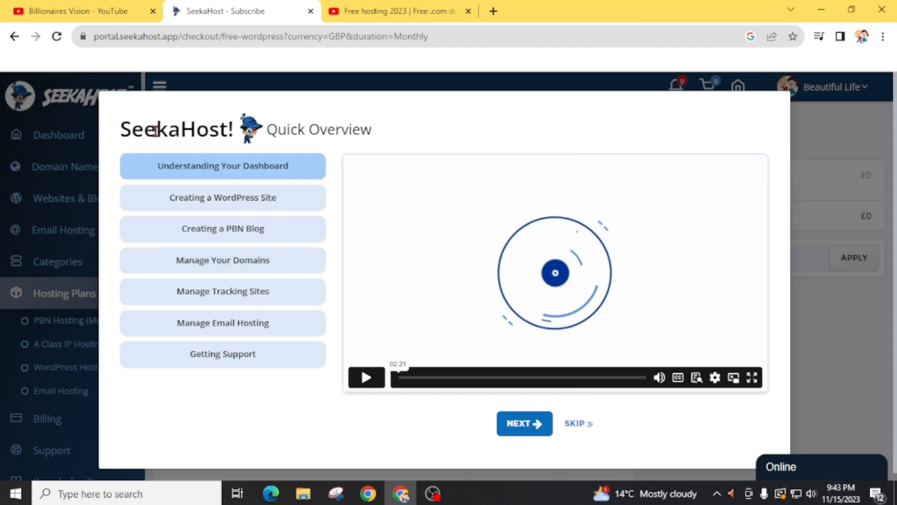
Skip the Quick Overview tour on the checkout page
left_click(576, 422)
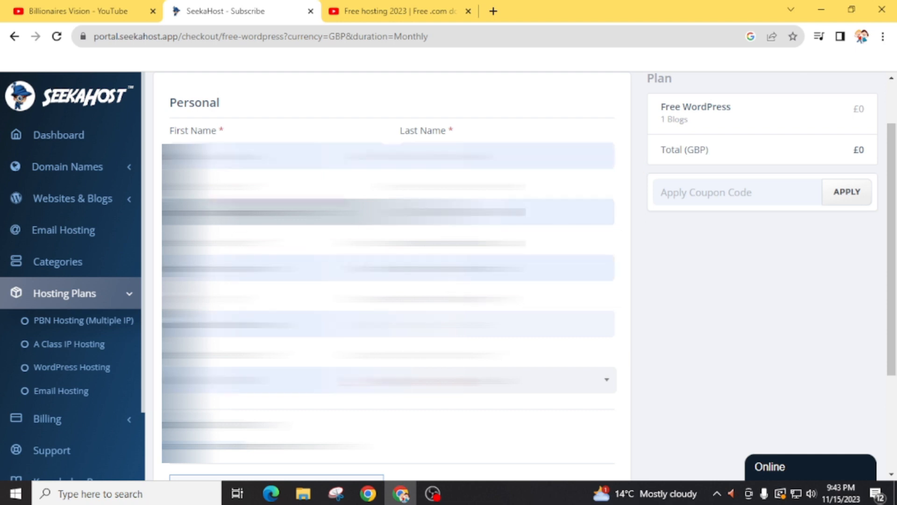
Subscribe to the Free WordPress plan with Monthly - £0.00 selected
scroll("down", 3)
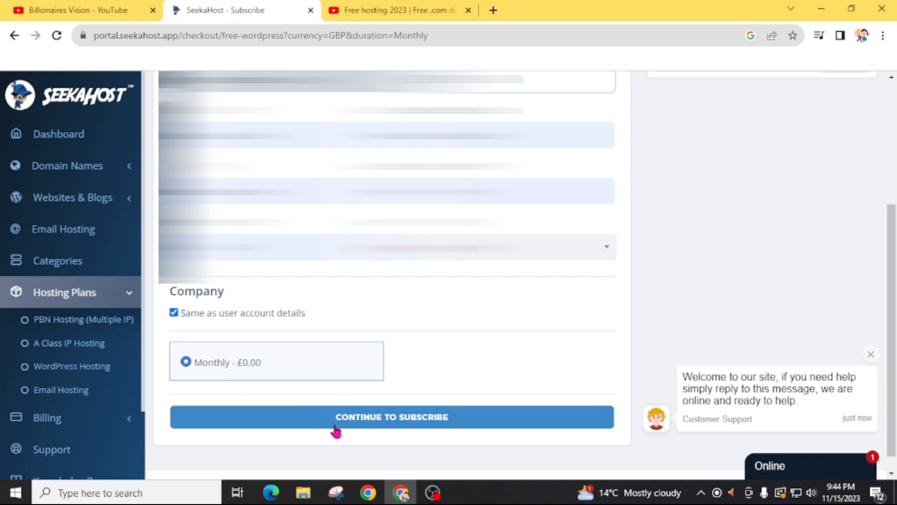
left_click(392, 416)
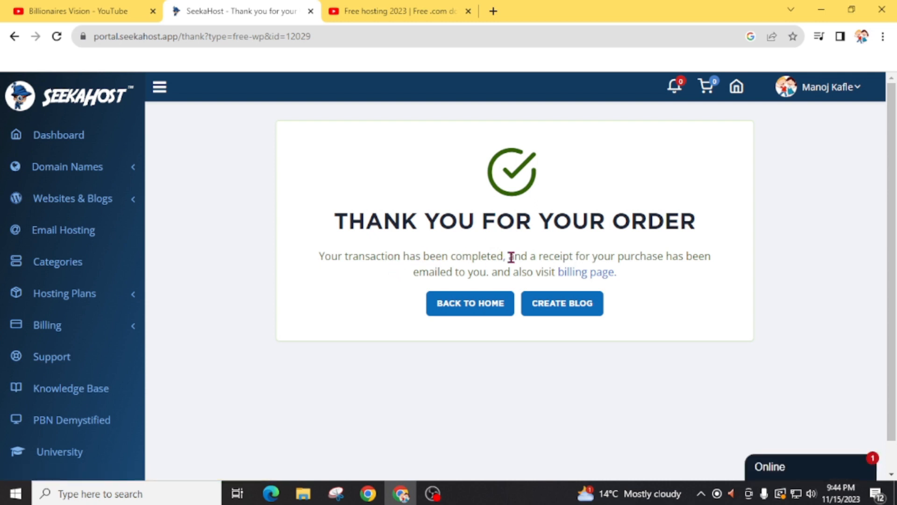
mouse_move(571, 259)
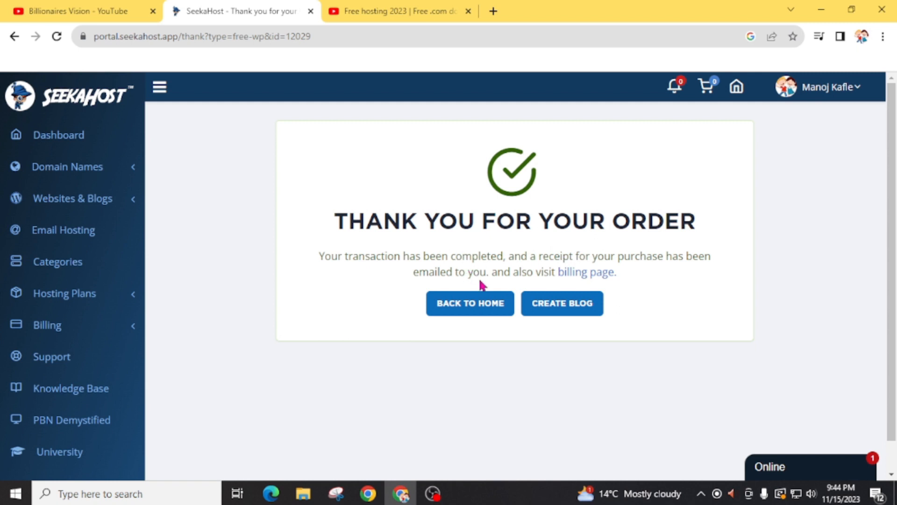
mouse_move(493, 288)
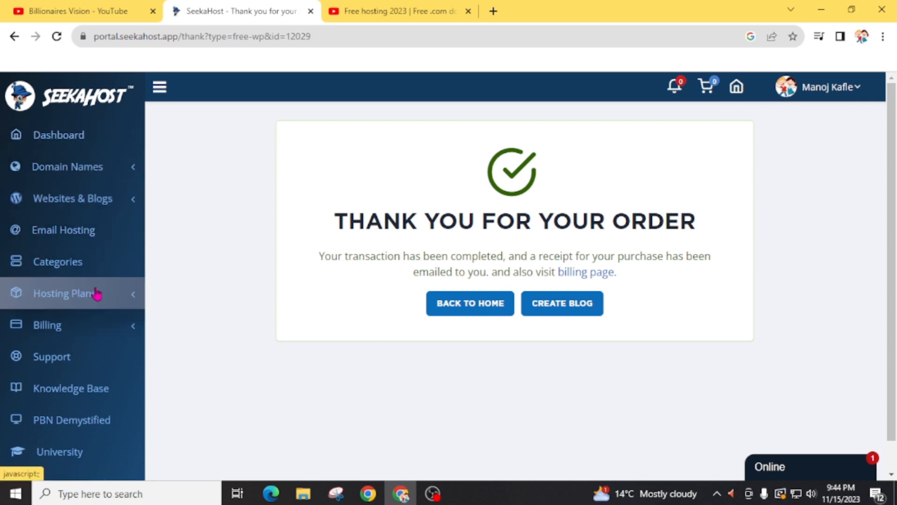
mouse_move(562, 304)
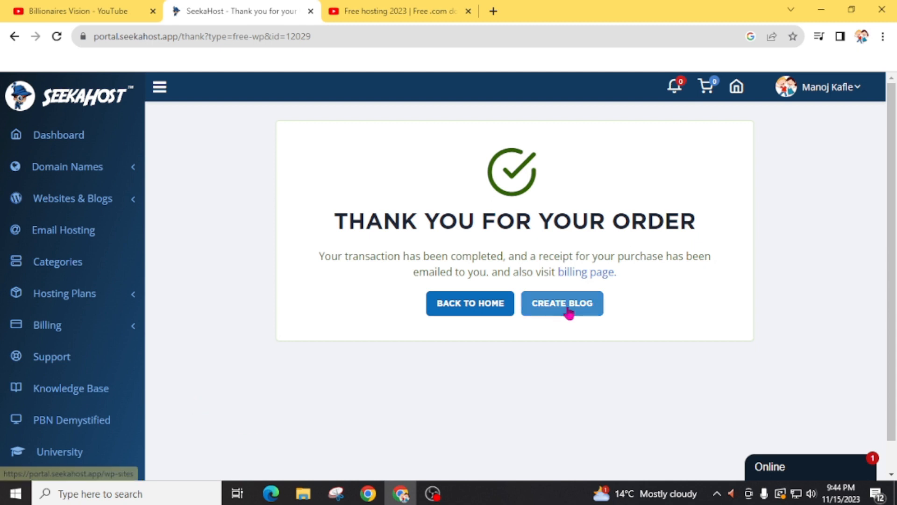
Choose Create Blog on the Thank You for Your Order page
left_click(562, 303)
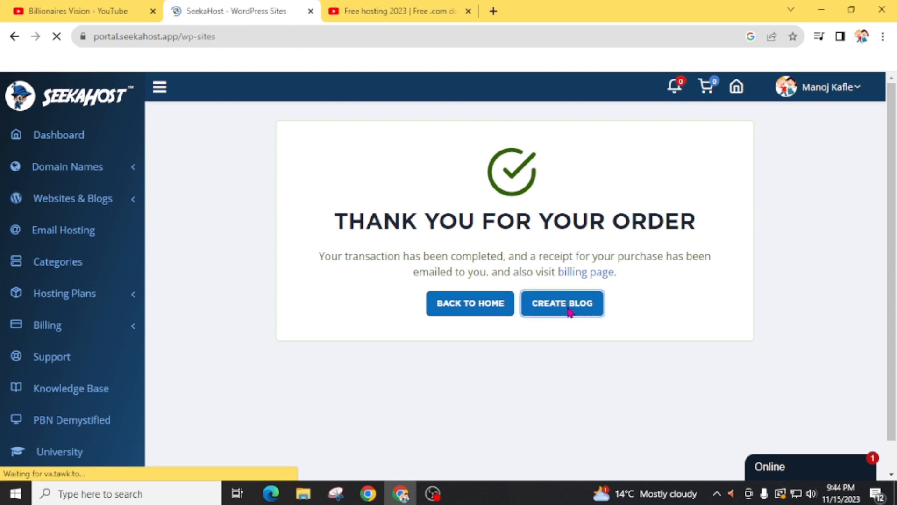
Open the Add WordPress Site form via Create New WP Site on the empty Sites page
left_click(561, 303)
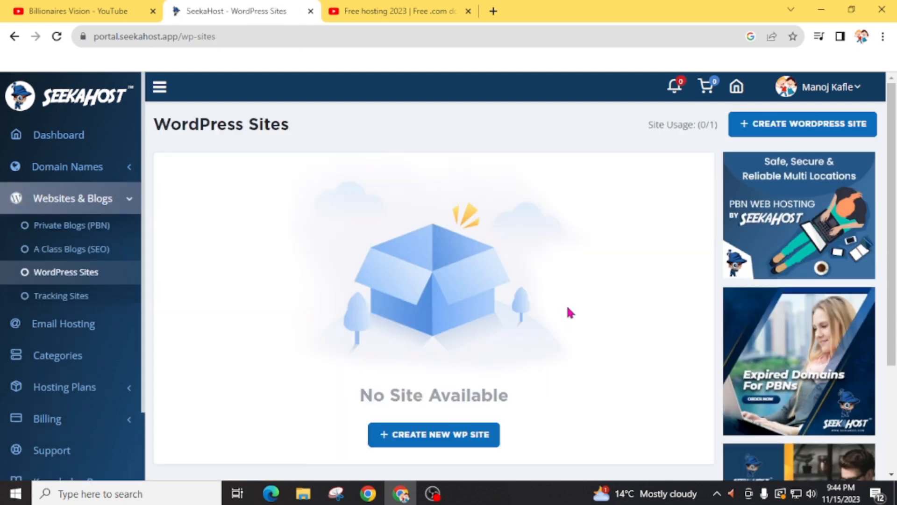
scroll("down", 3)
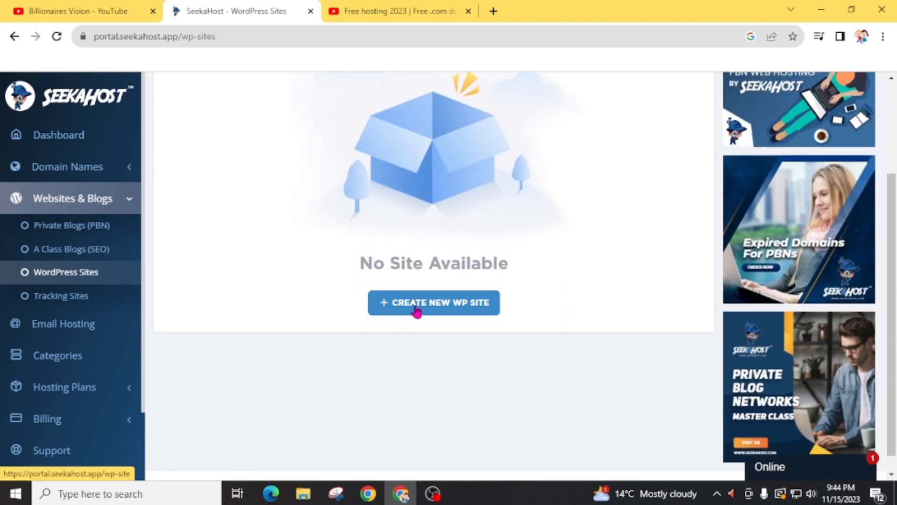
left_click(433, 302)
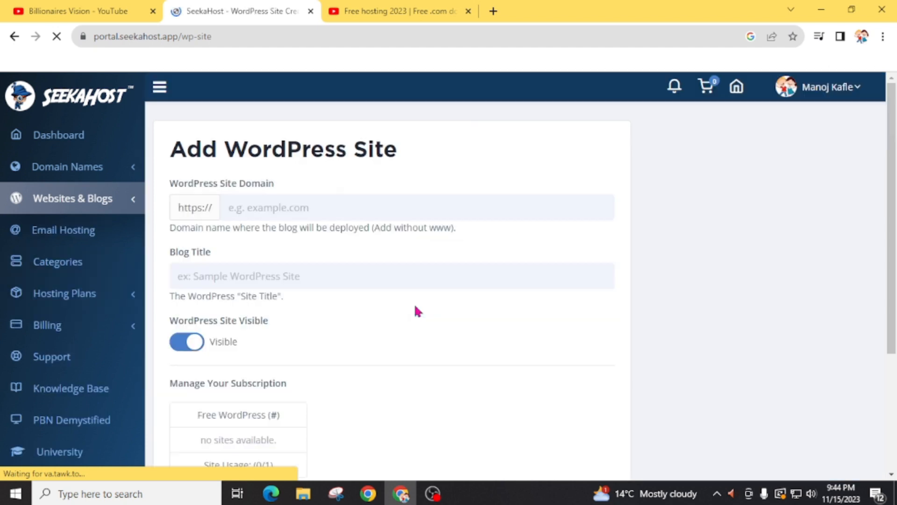
left_click(392, 207)
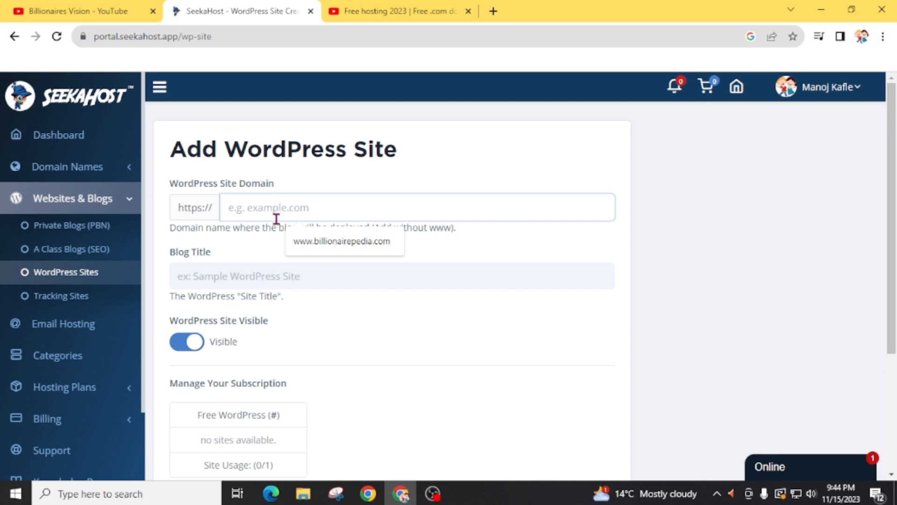
type("billionairepedia.com")
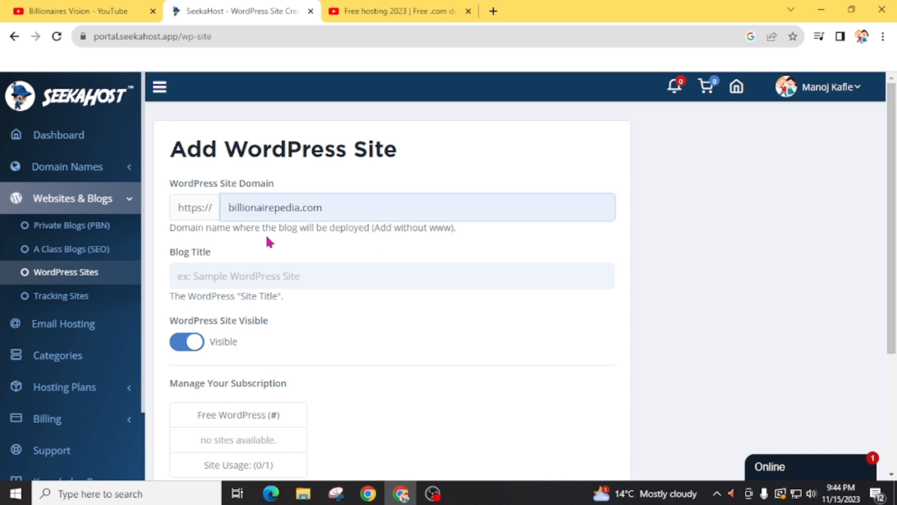
left_click(400, 207)
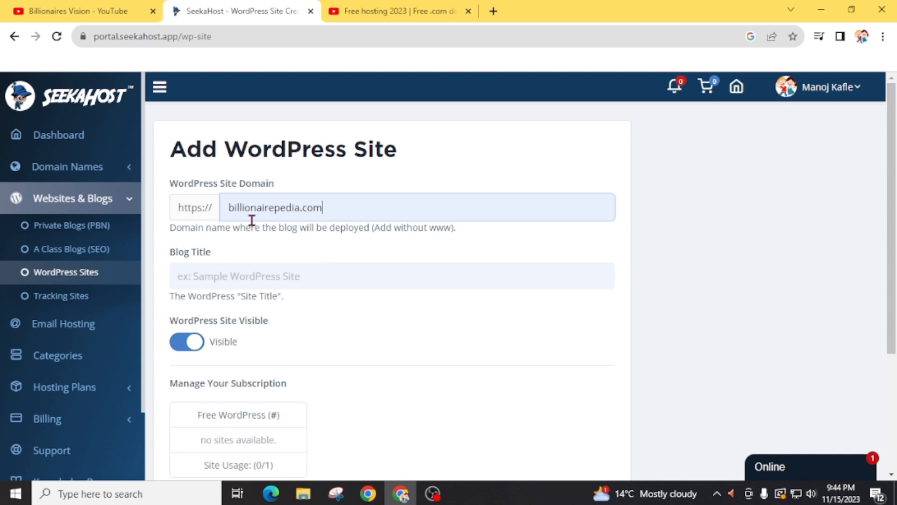
mouse_move(446, 319)
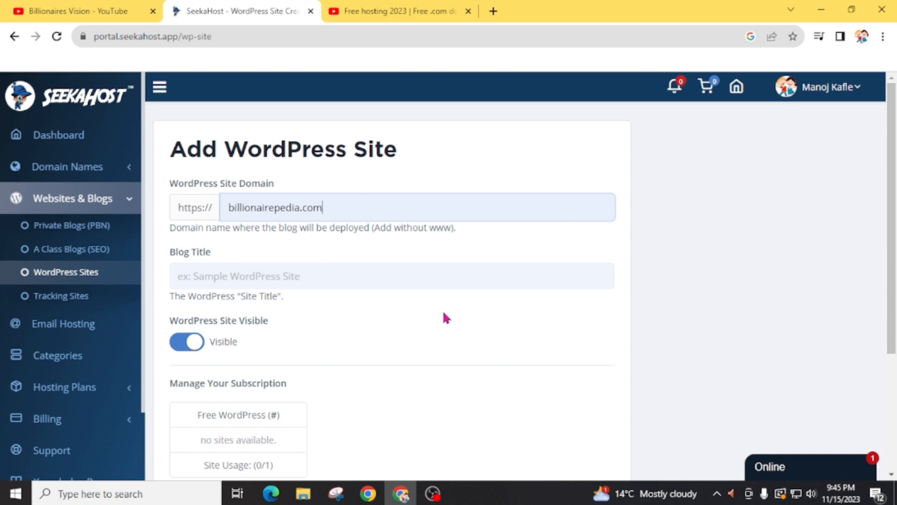
double_click(413, 227)
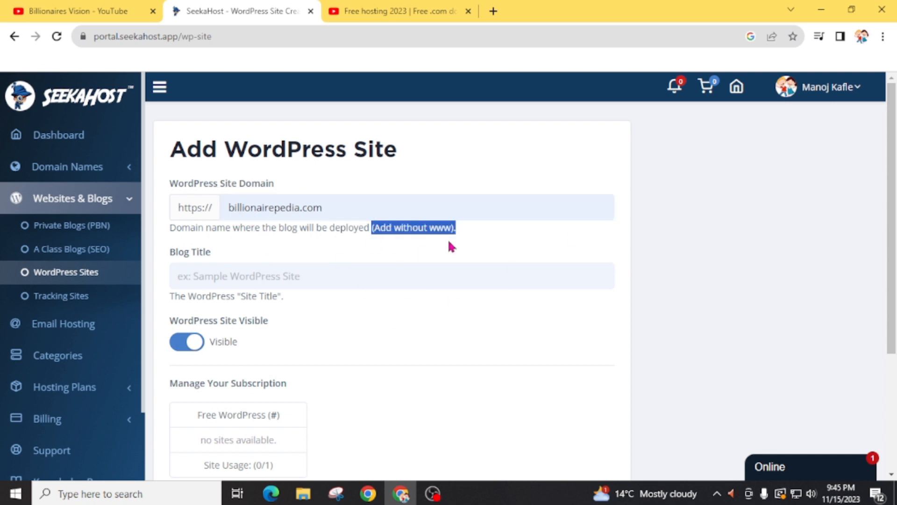
Enter 'Test' as the blog title
scroll("down", 3)
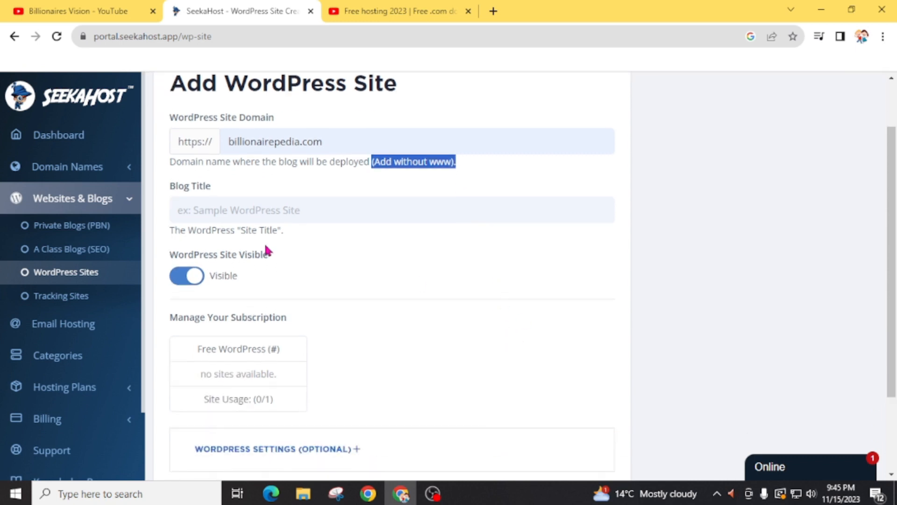
left_click(392, 210)
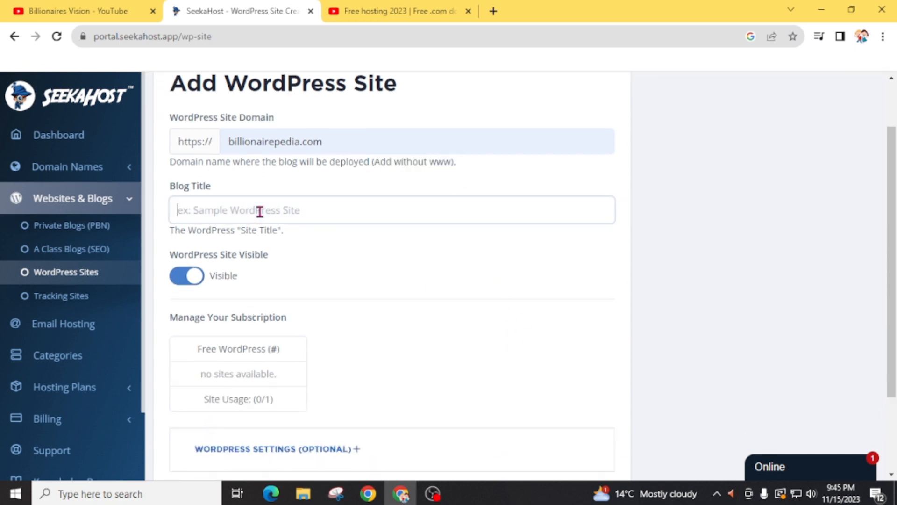
type("Test")
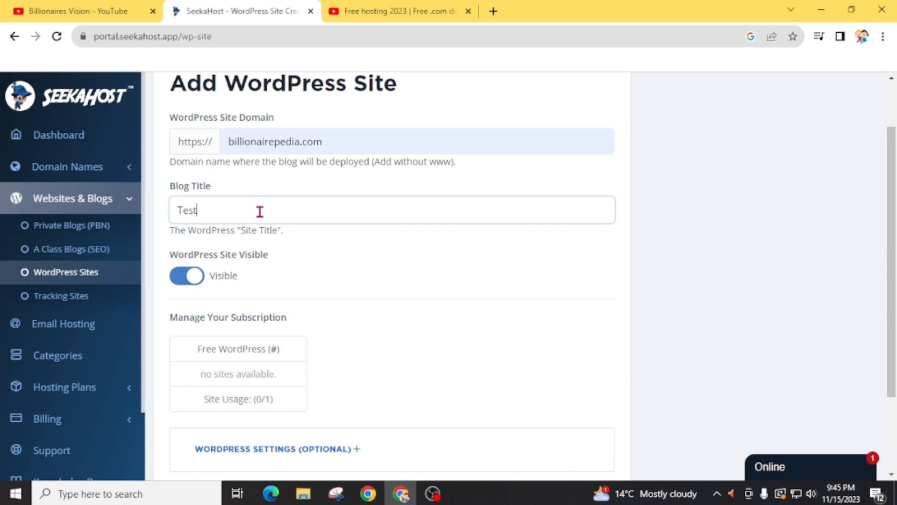
scroll("down", 3)
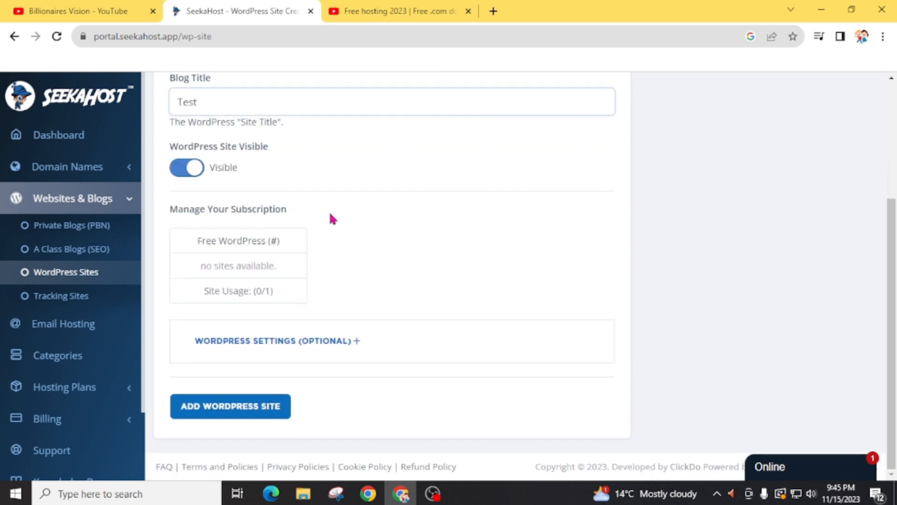
mouse_move(211, 240)
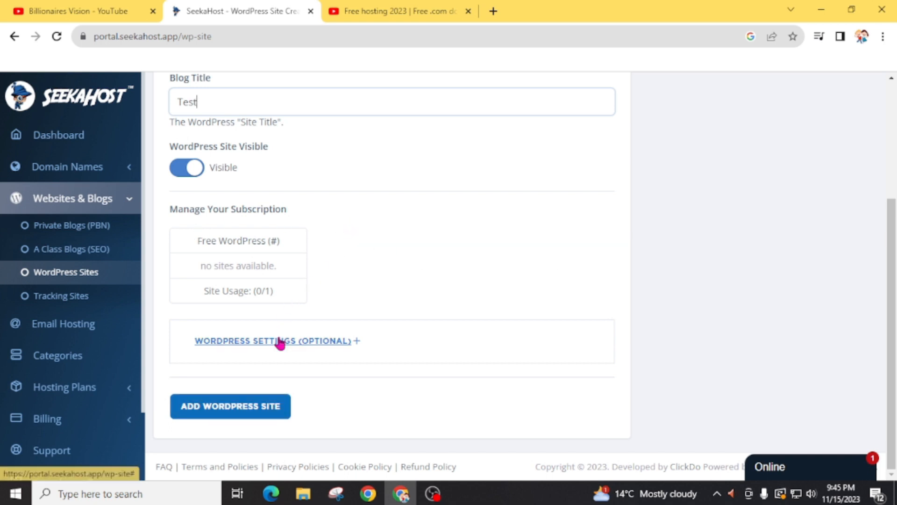
Expand the optional WordPress settings, scroll through email, theme and plugins, and submit
left_click(273, 341)
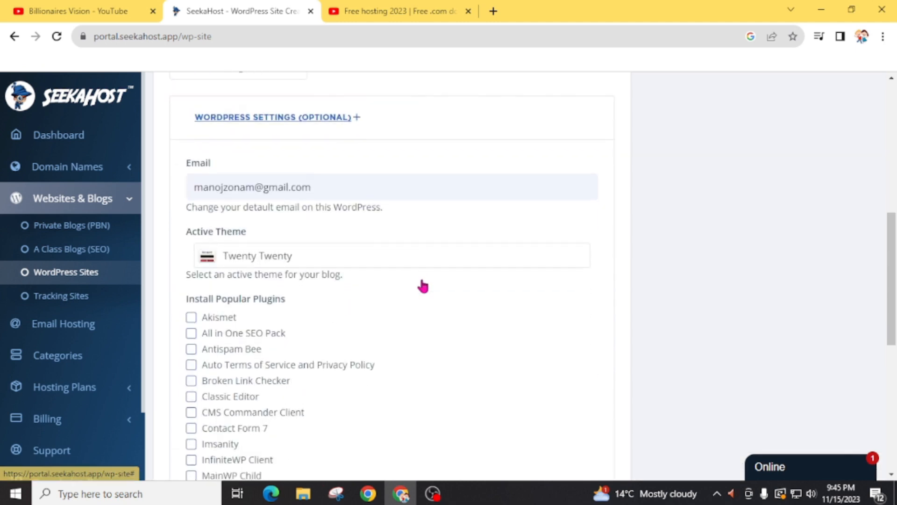
scroll("down", 3)
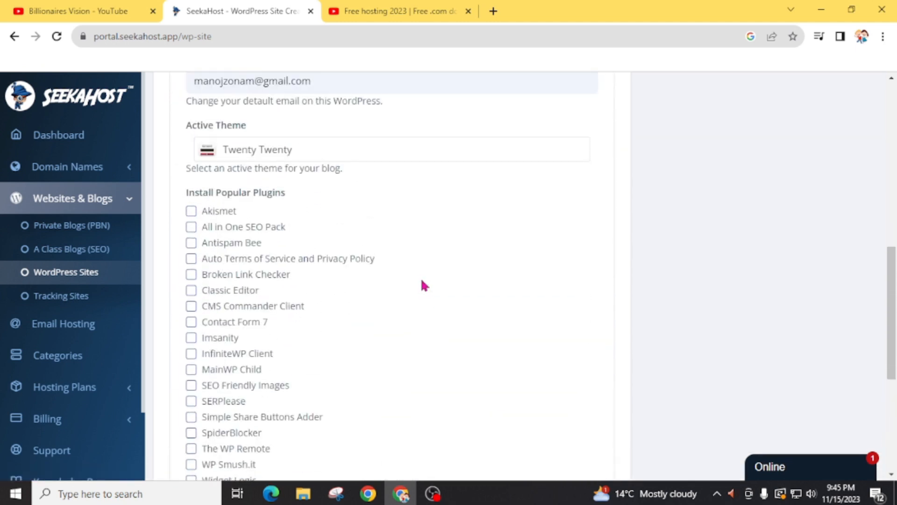
scroll("down", 3)
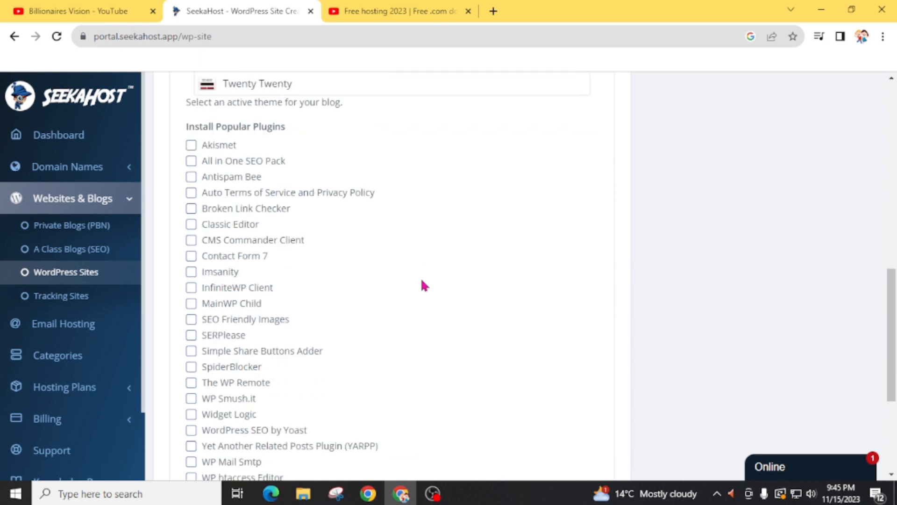
mouse_move(325, 280)
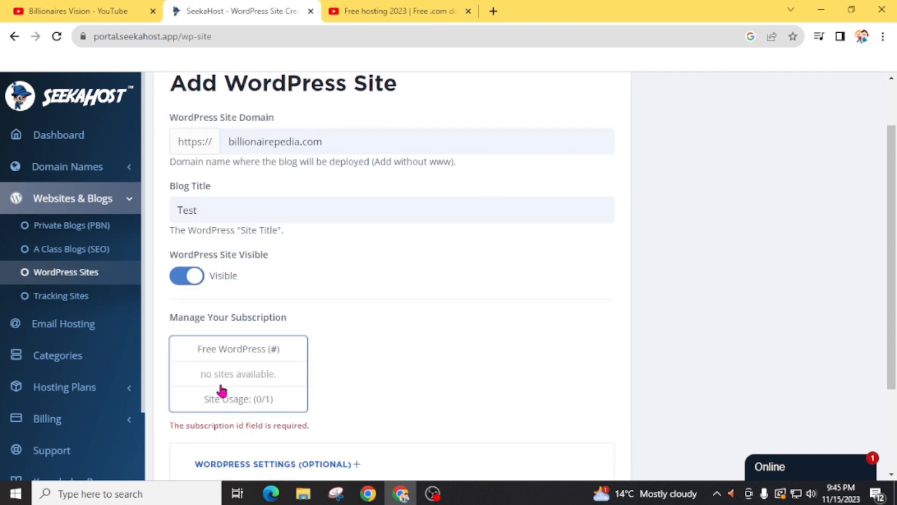
scroll("down", 3)
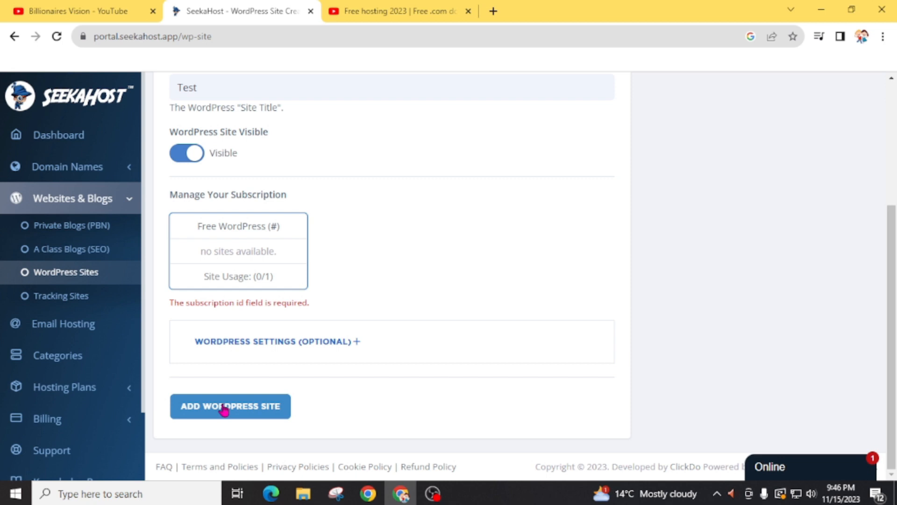
left_click(229, 406)
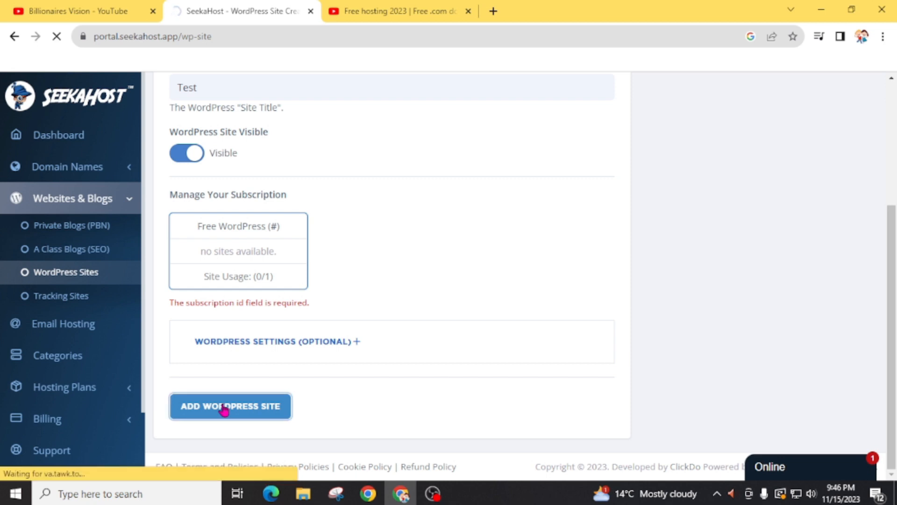
Resubmit the site and check billionairepedia.com appears Online in the WordPress Sites list
left_click(230, 405)
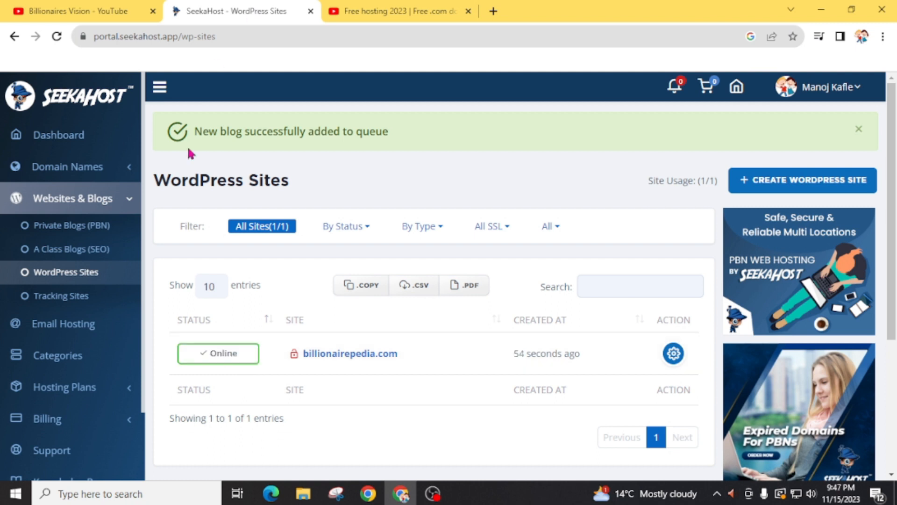
mouse_move(252, 316)
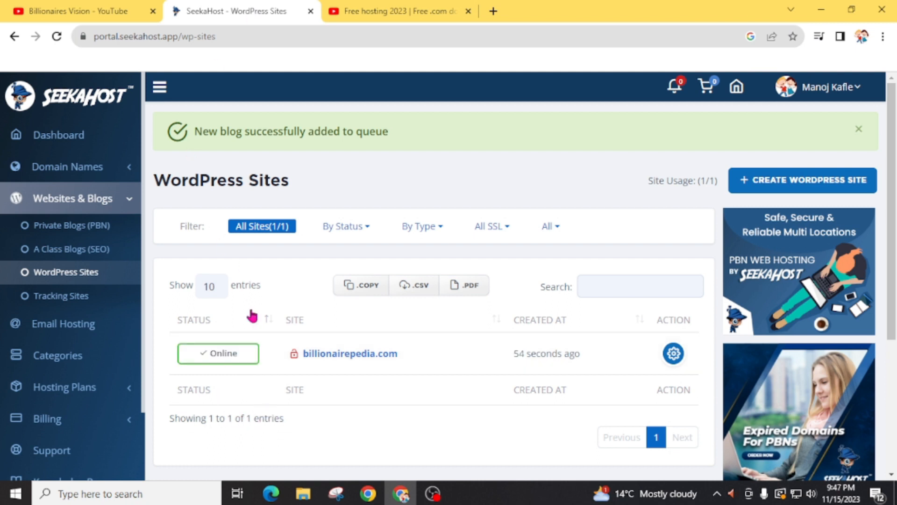
scroll("down", 3)
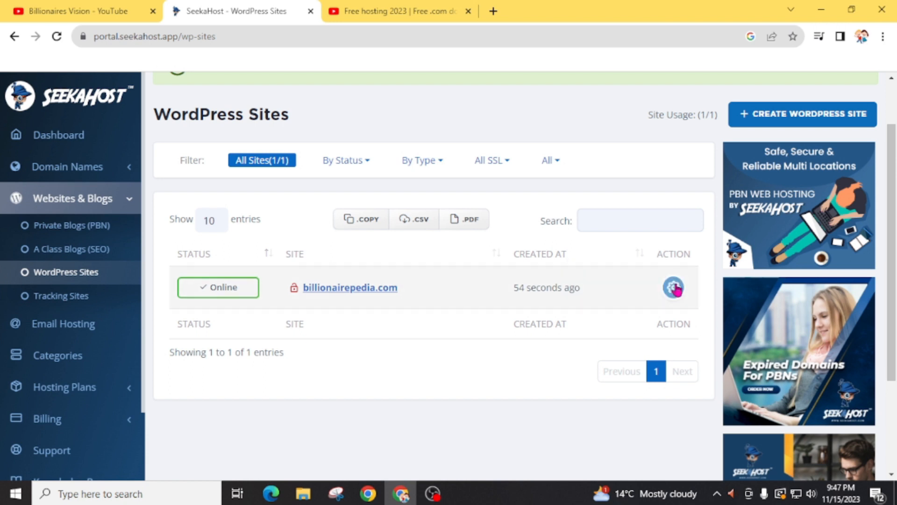
Open billionairepedia.com's details to view nameservers ns1 and ns2.wpappcontrol.com
left_click(674, 287)
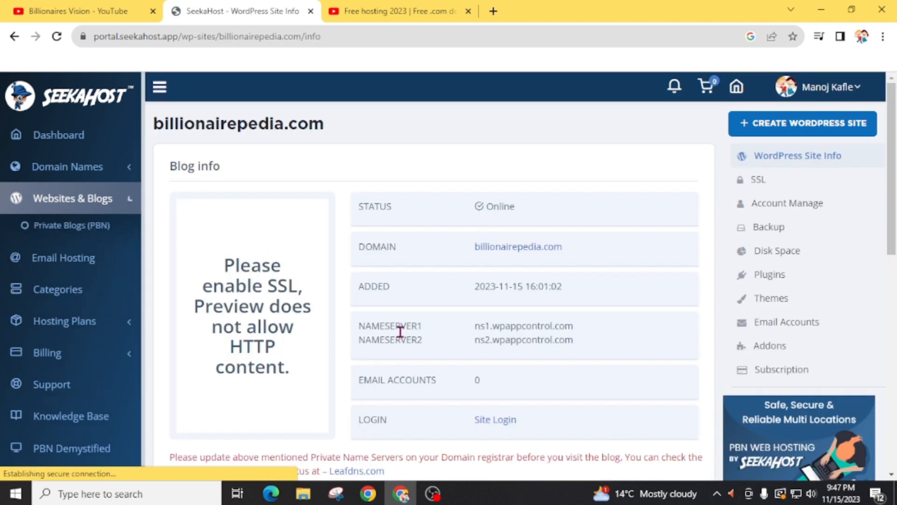
scroll("down", 3)
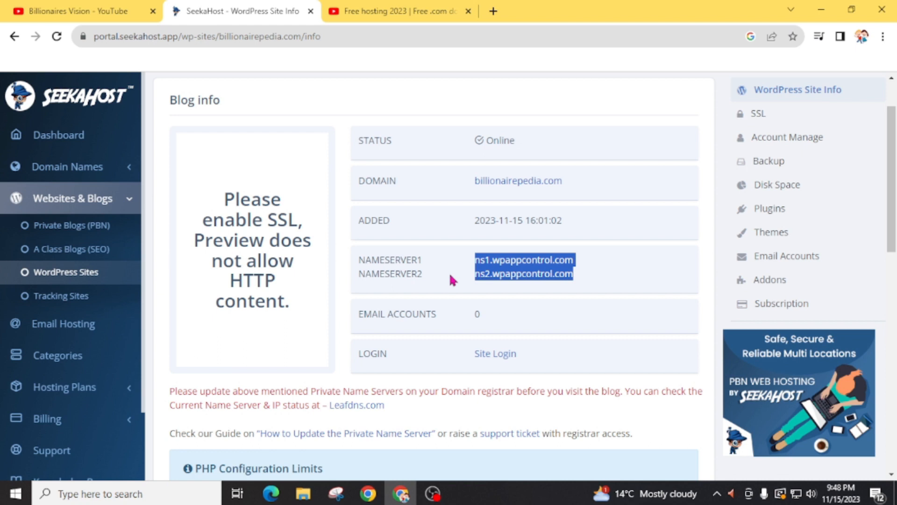
mouse_move(394, 302)
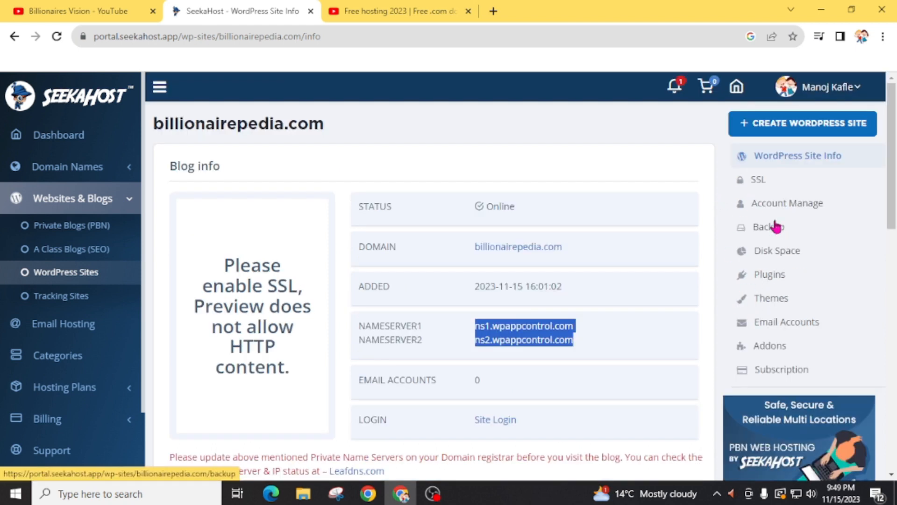
Try enabling SSL for billionairepedia.com, hit the DNS propagation error, and return to YouTube
left_click(758, 179)
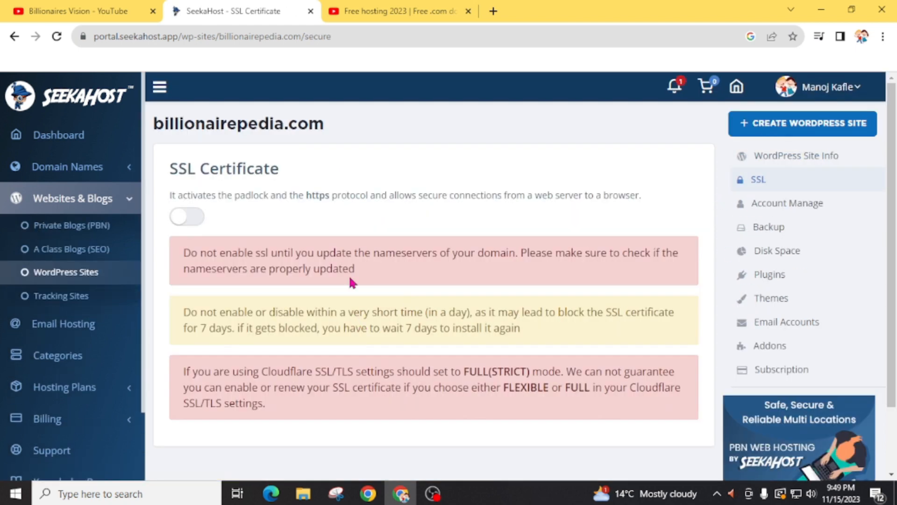
left_click(73, 199)
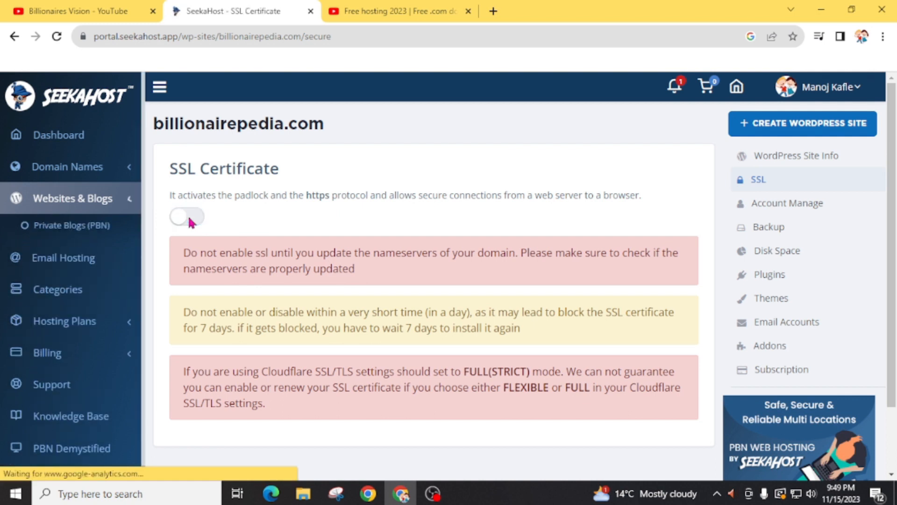
left_click(186, 217)
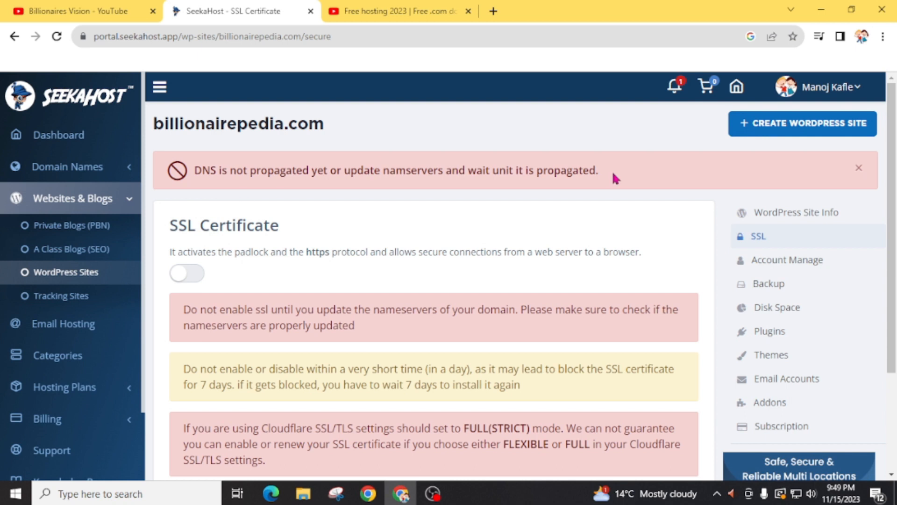
mouse_move(328, 296)
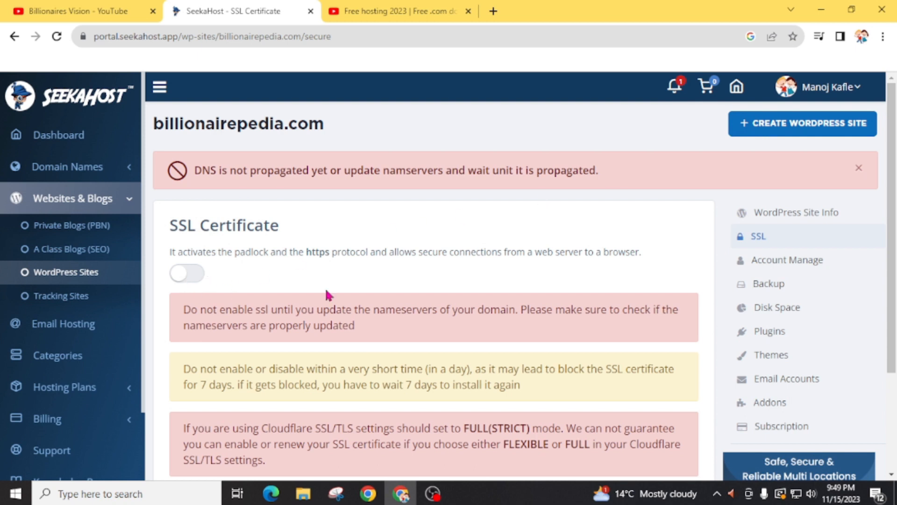
left_click(80, 11)
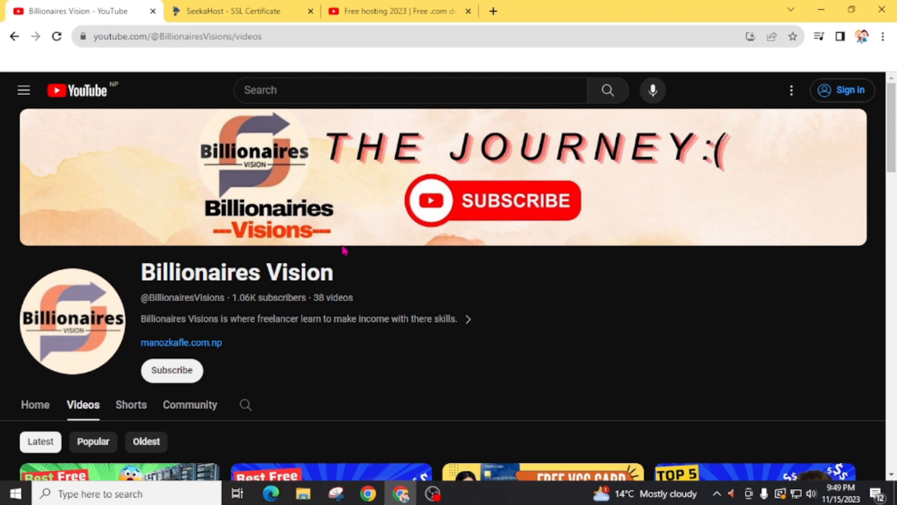
Check the channel's About details, open manozkafle.com.np in a new tab, and return to YouTube
scroll("down", 3)
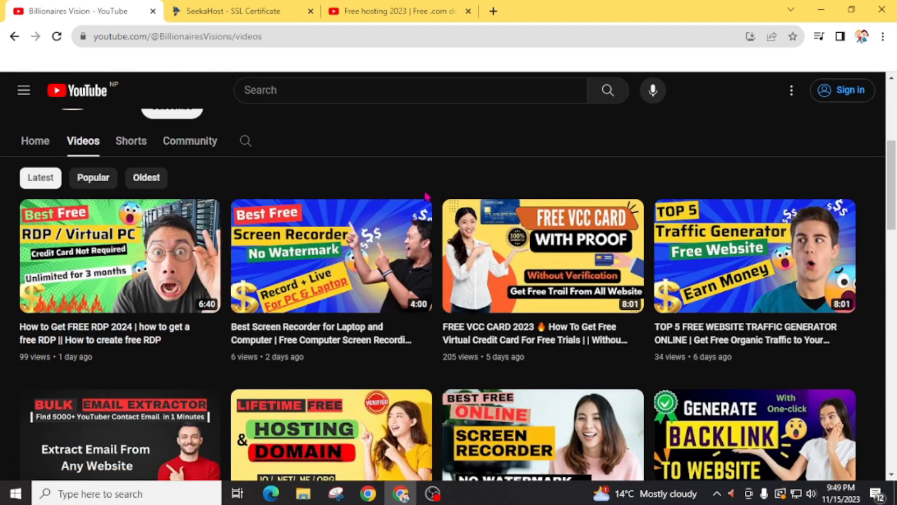
mouse_move(330, 256)
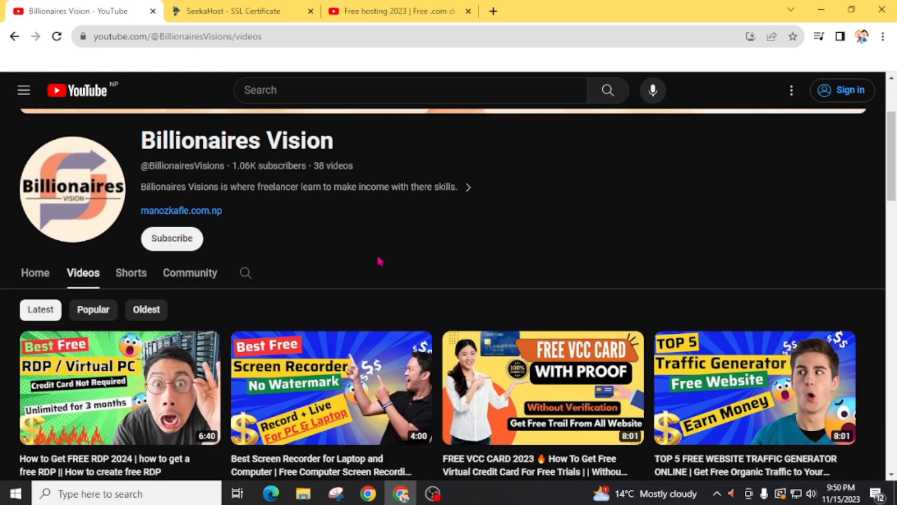
left_click(468, 186)
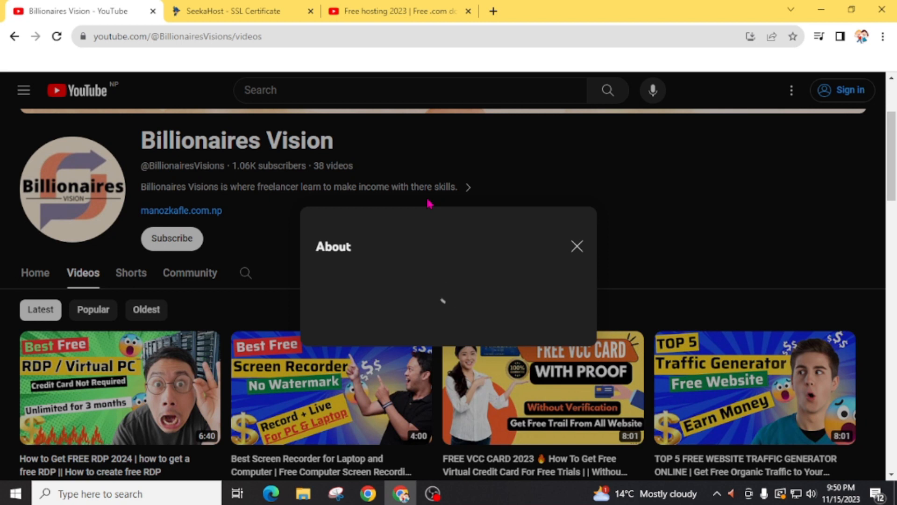
left_click(576, 247)
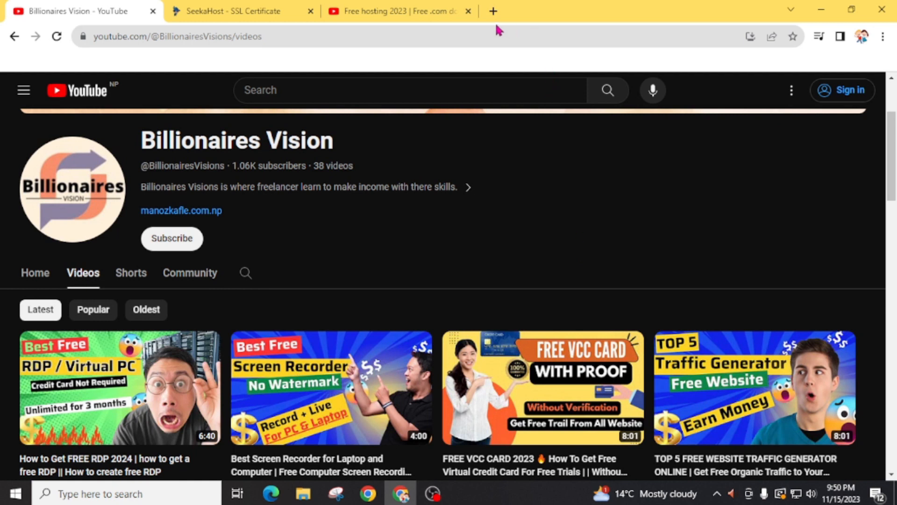
left_click(492, 11)
type("manozkafle.com.np")
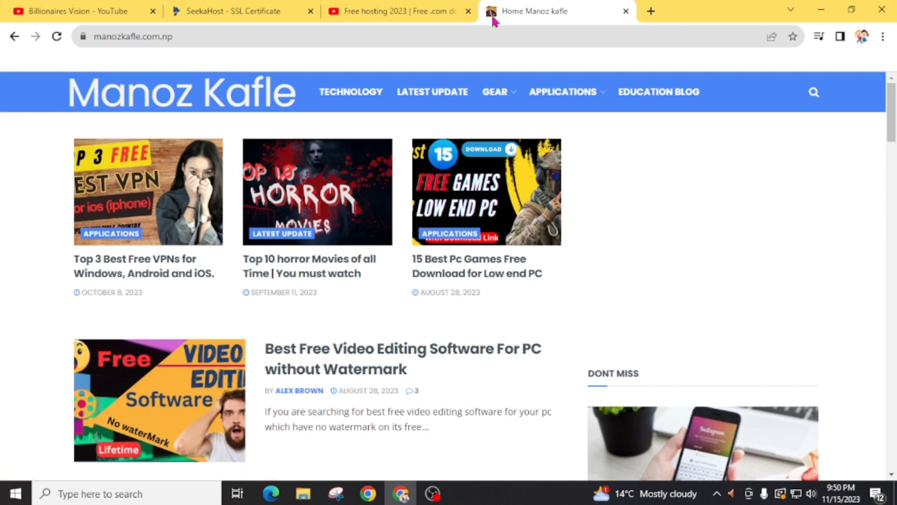
left_click(74, 11)
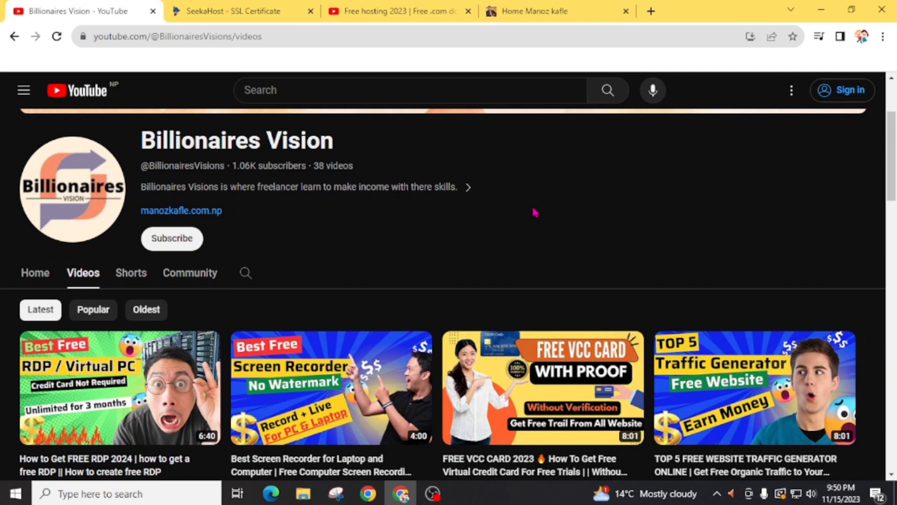